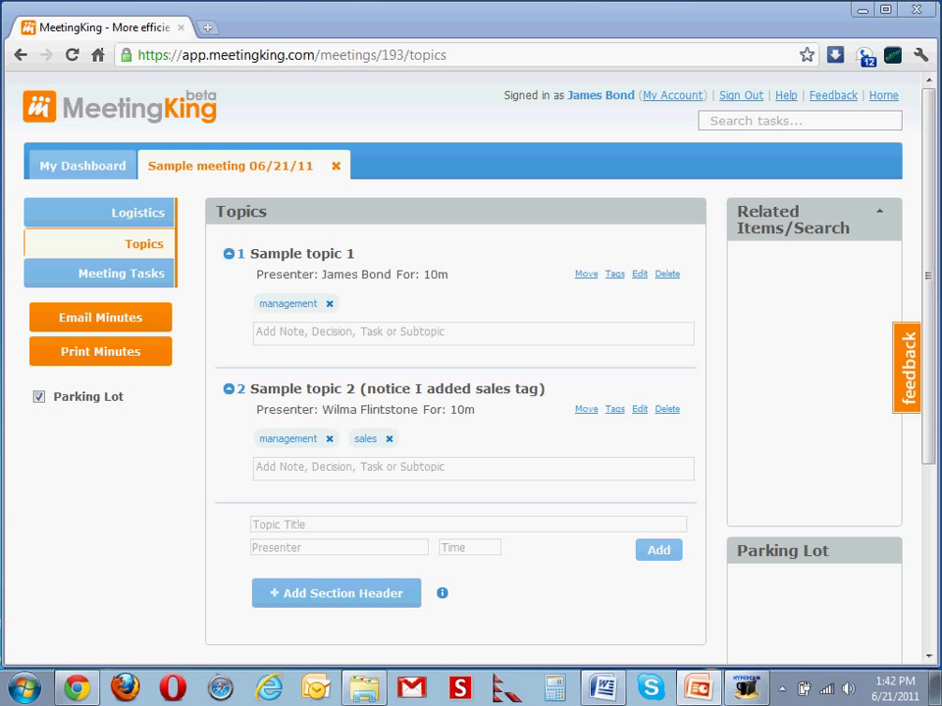
{"action": "mouse_move", "coordinate": [175, 271]}
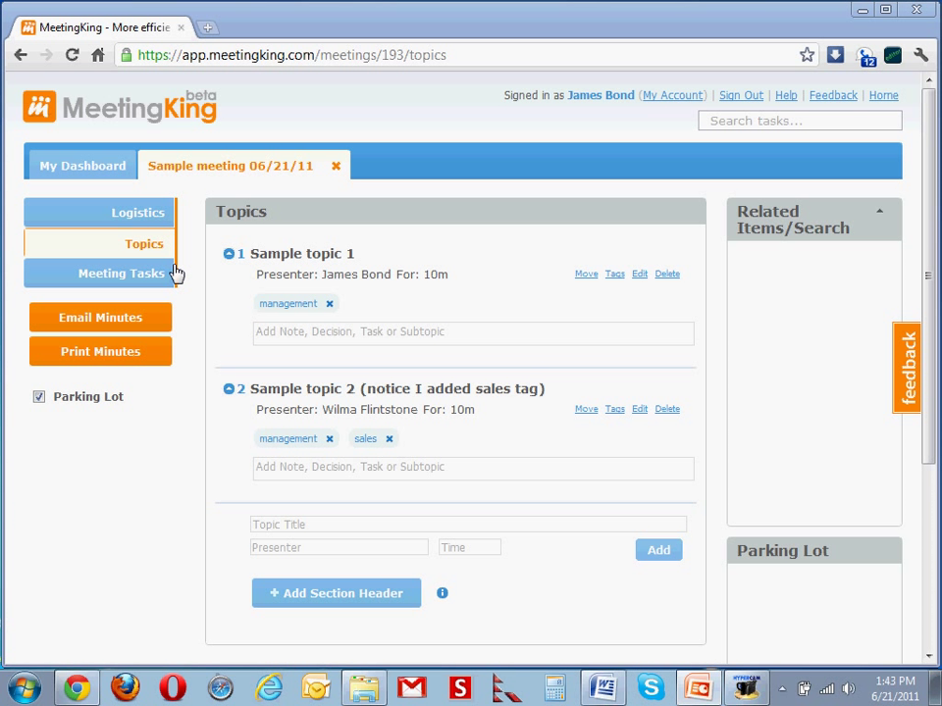
{"action": "mouse_move", "coordinate": [239, 142]}
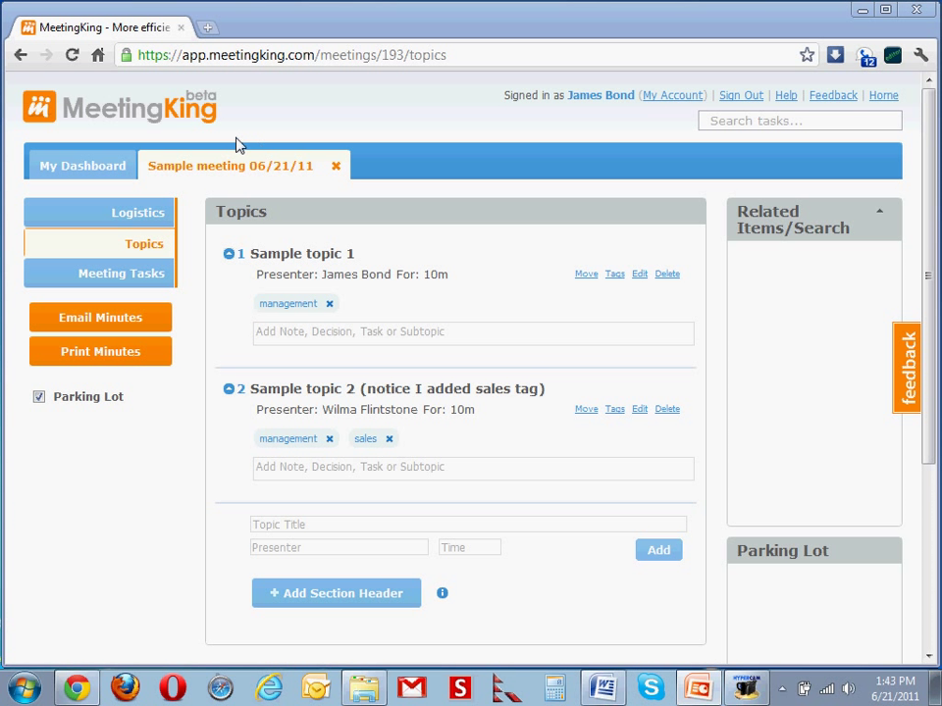
{"action": "mouse_move", "coordinate": [259, 186]}
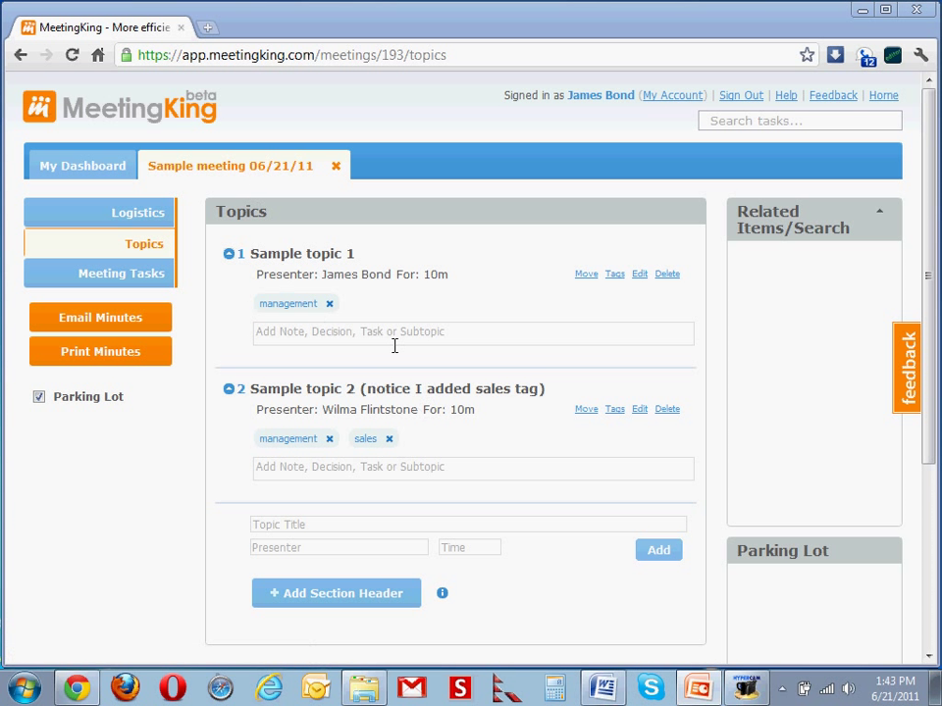
{"action": "mouse_move", "coordinate": [392, 412]}
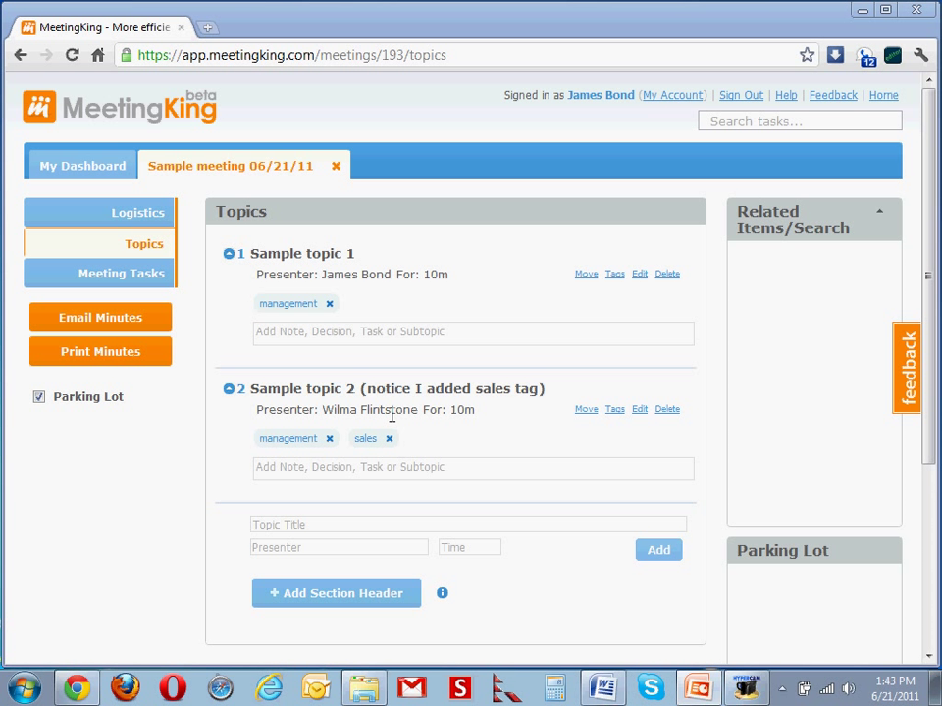
Add a new agenda topic titled 'various' to the meeting
{"action": "left_click", "coordinate": [467, 524]}
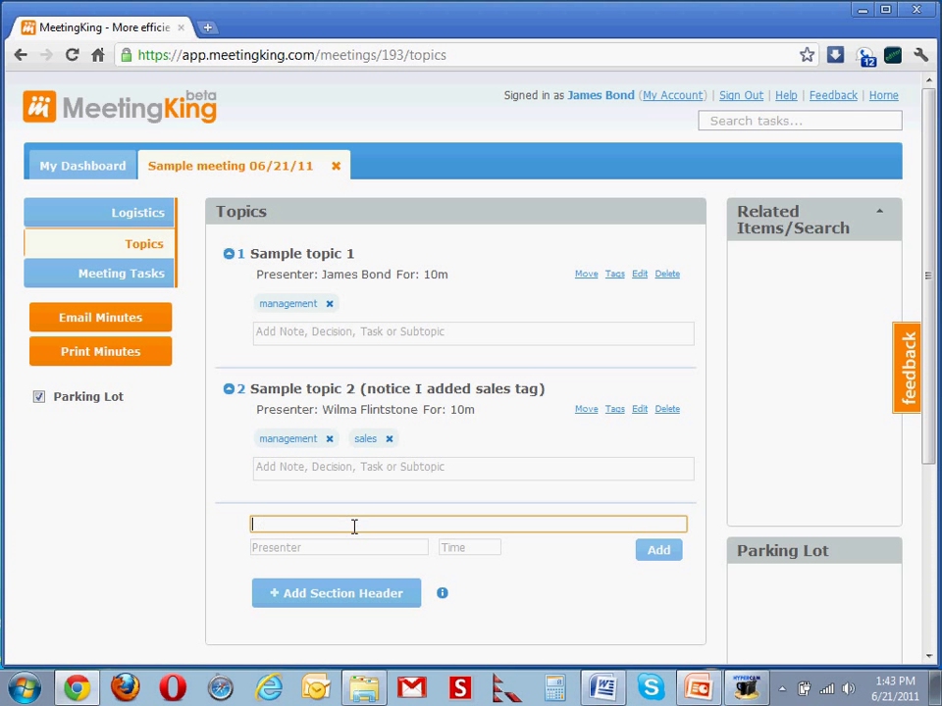
{"action": "type", "text": "var"}
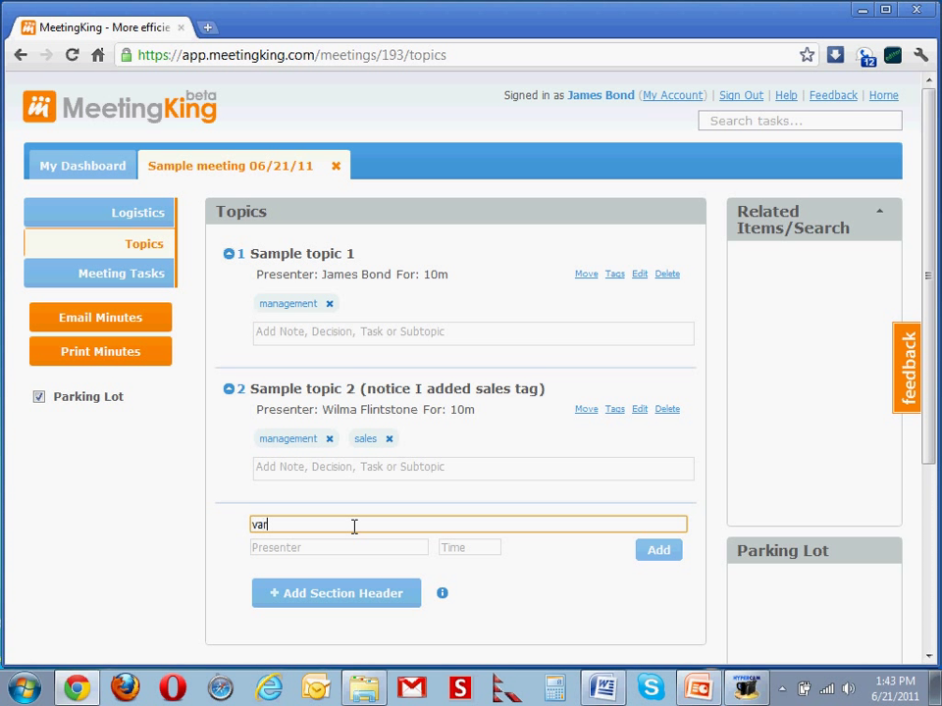
{"action": "left_click", "coordinate": [659, 549]}
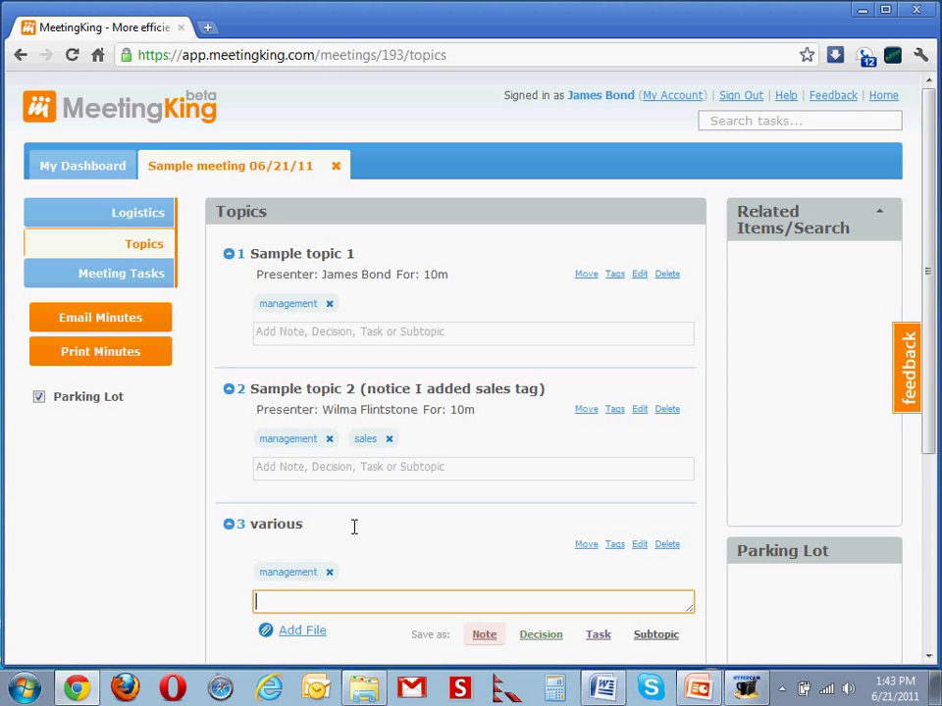
{"action": "scroll", "scroll_direction": "down", "scroll_amount": 3}
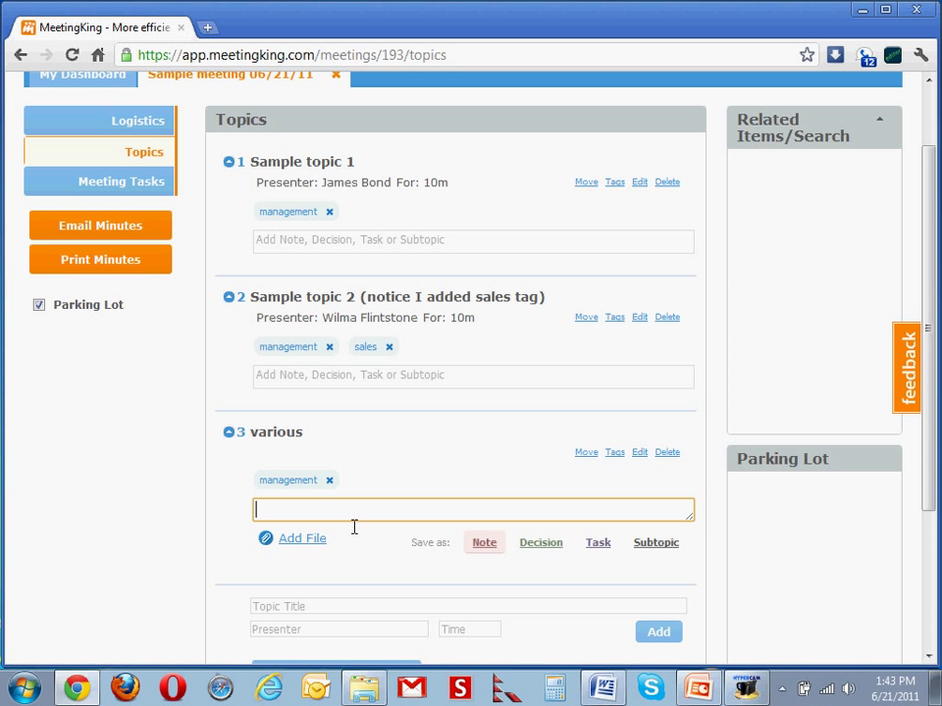
{"action": "mouse_move", "coordinate": [365, 541]}
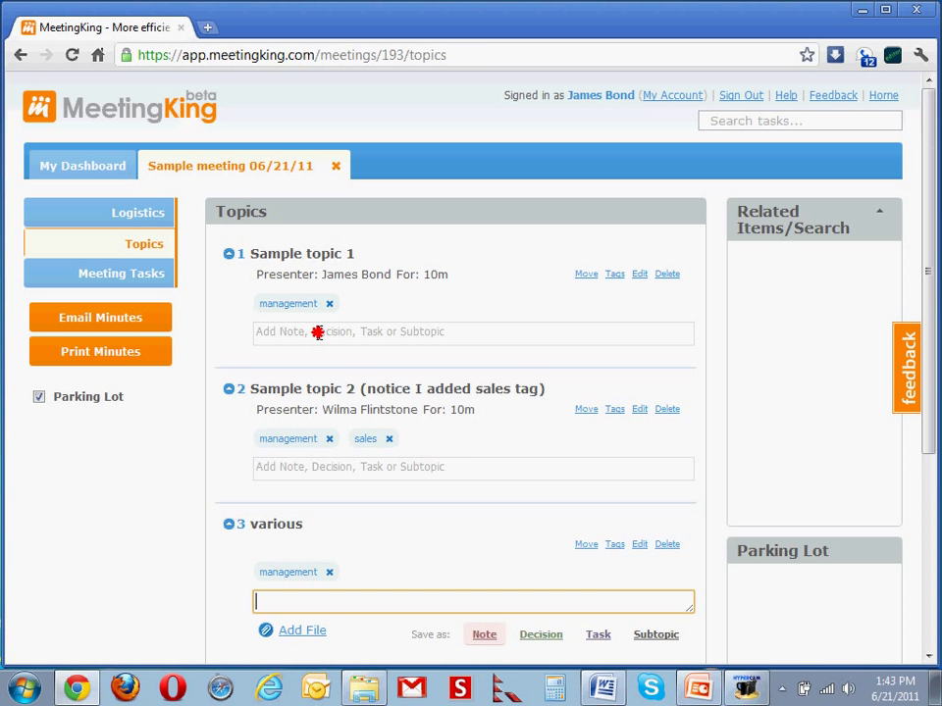
Save 'this is a note' as a note under Sample topic 1
{"action": "left_click", "coordinate": [471, 331]}
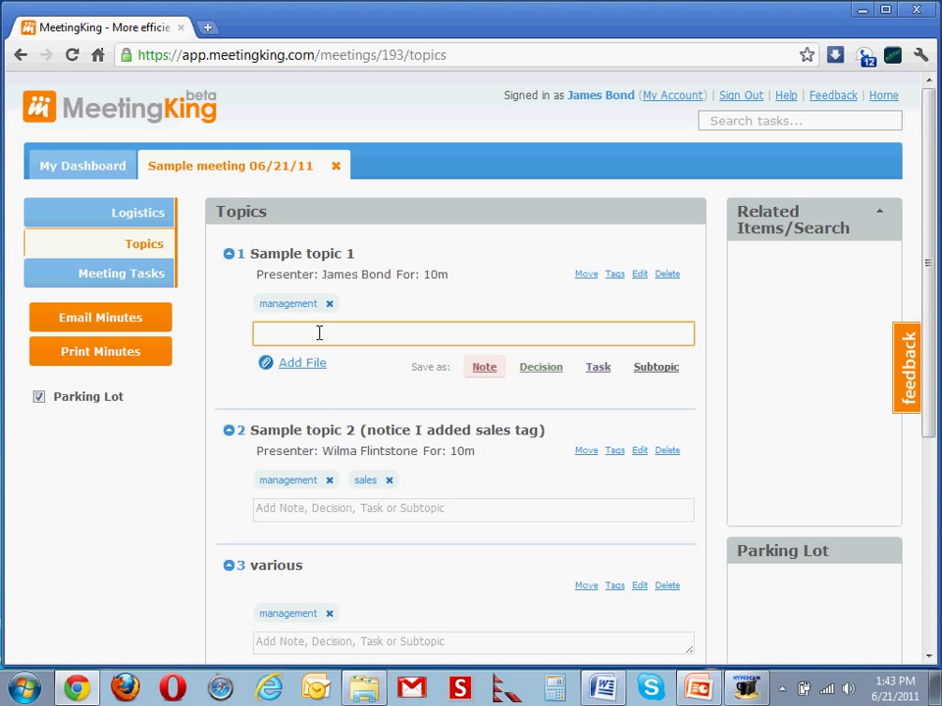
{"action": "type", "text": "this is"}
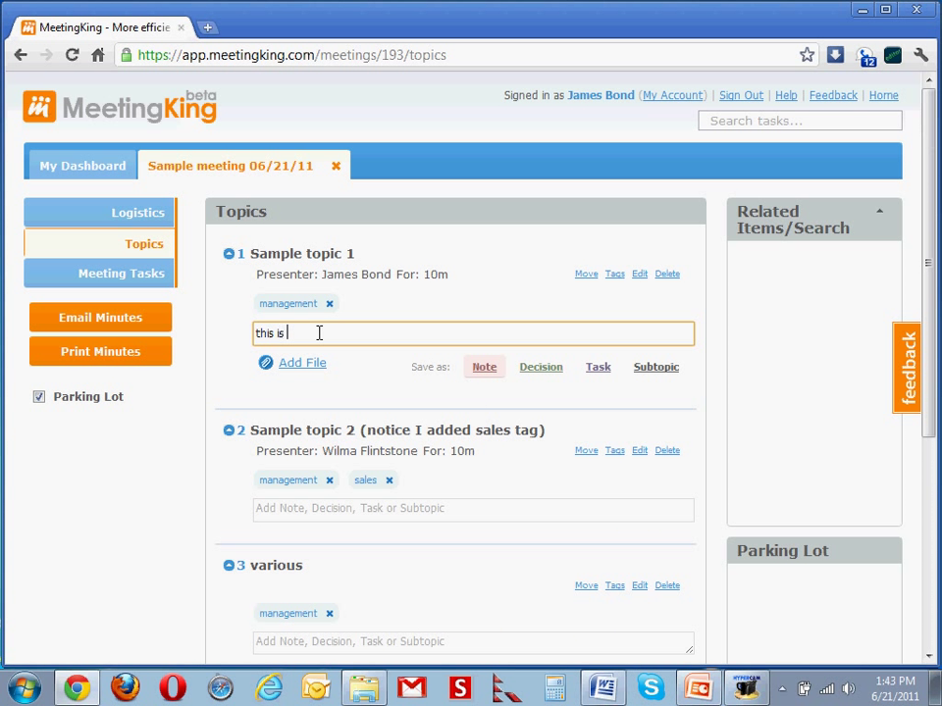
{"action": "type", "text": "a note"}
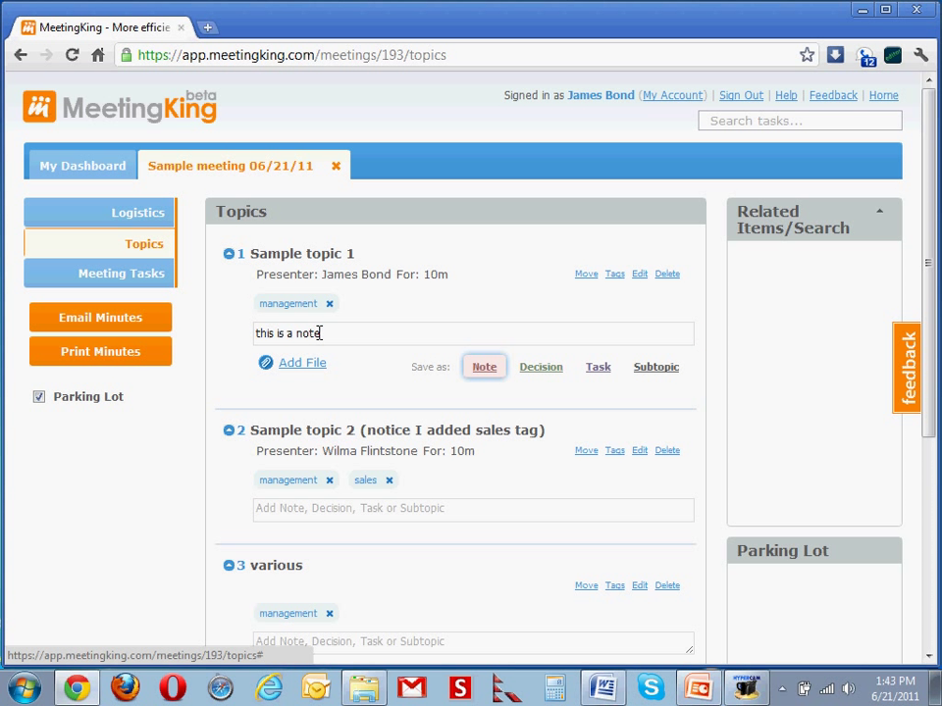
{"action": "left_click", "coordinate": [483, 367]}
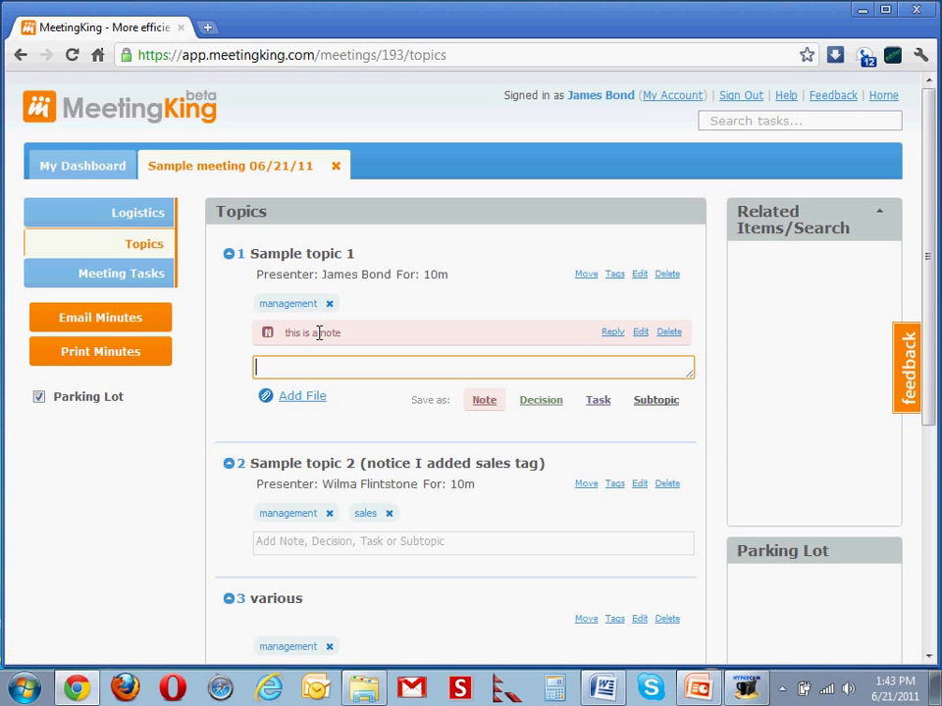
Save a decision under Sample topic 1 and begin entering 'this is a' for a task
{"action": "type", "text": "this is a decision"}
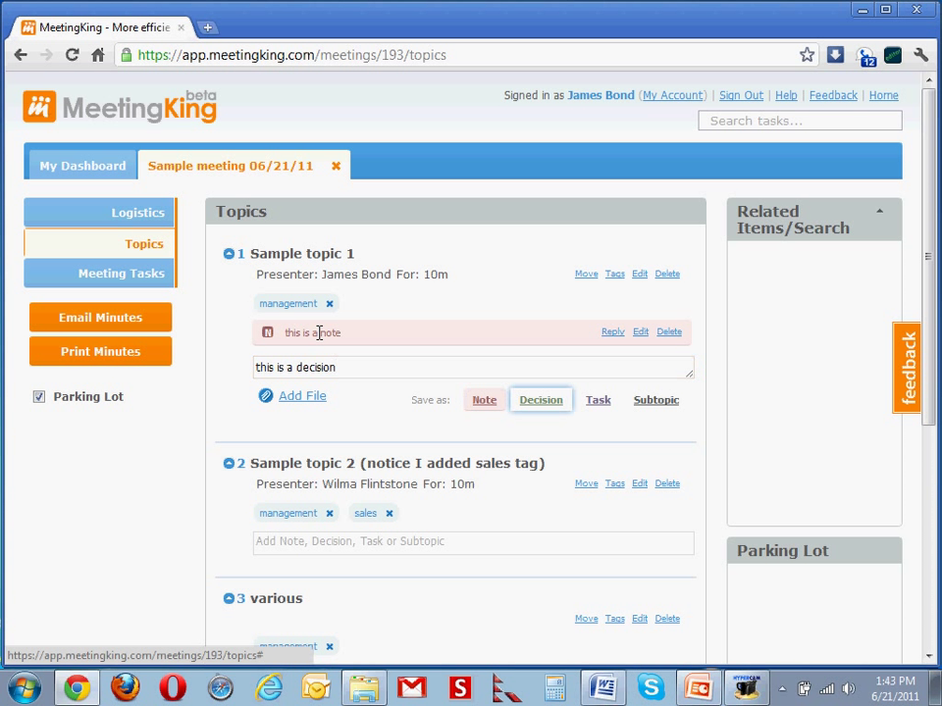
{"action": "left_click", "coordinate": [542, 401]}
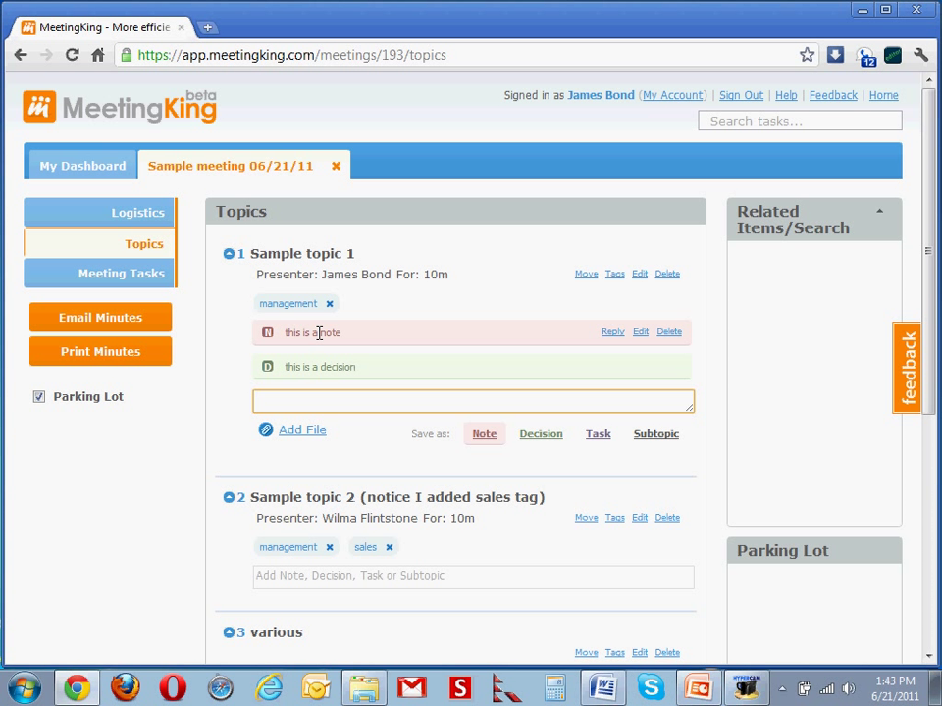
{"action": "type", "text": "this"}
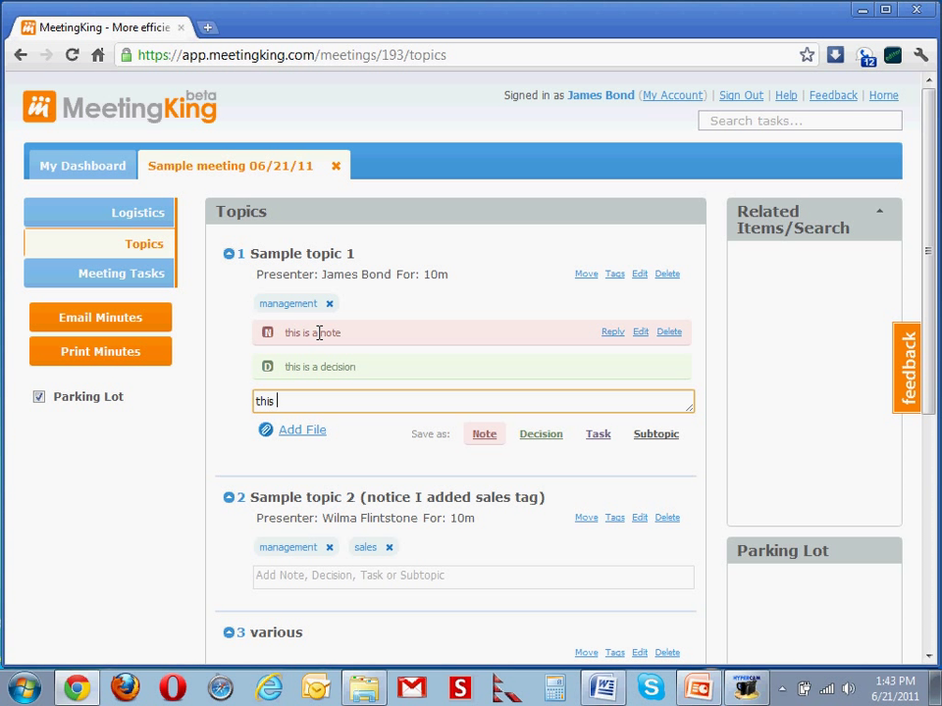
{"action": "type", "text": "is a task"}
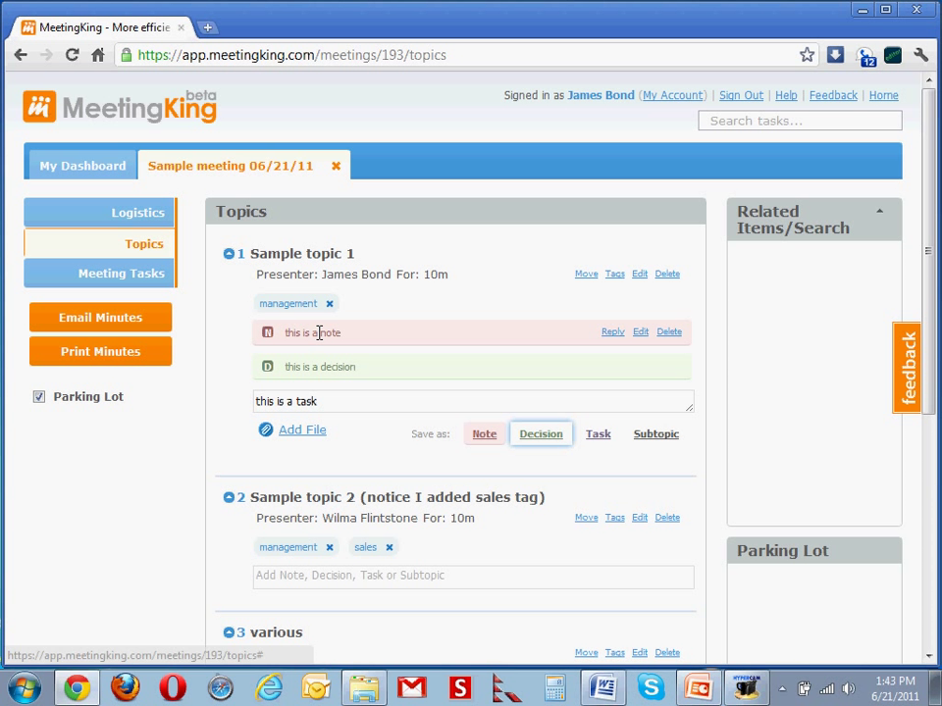
Create the task owned by Wilma Flintstone, due 22 June, under Sample topic 1
{"action": "left_click", "coordinate": [596, 434]}
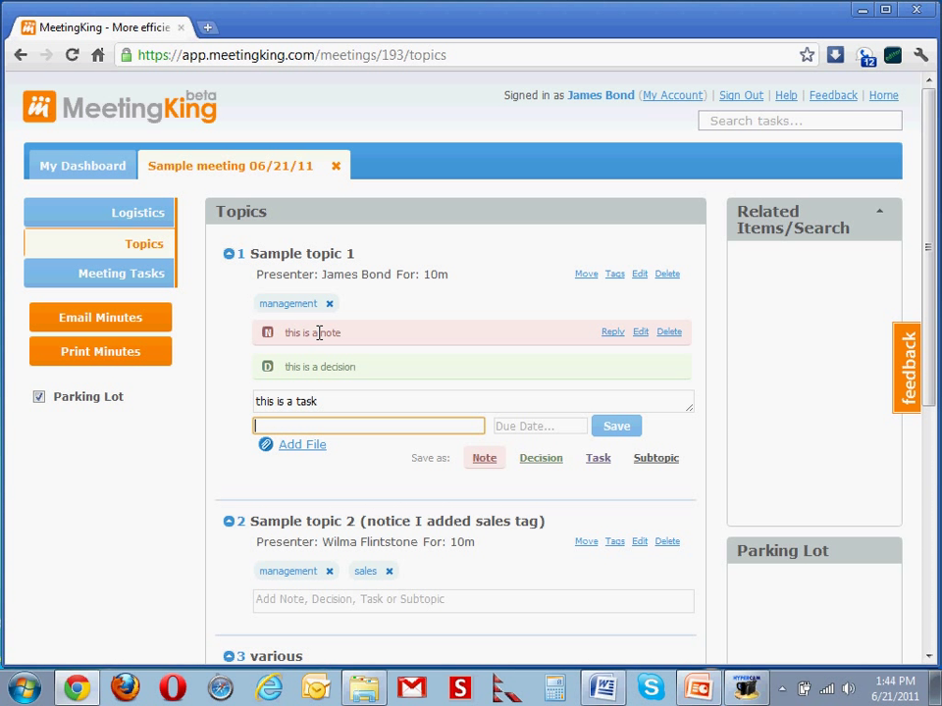
{"action": "type", "text": "wilm"}
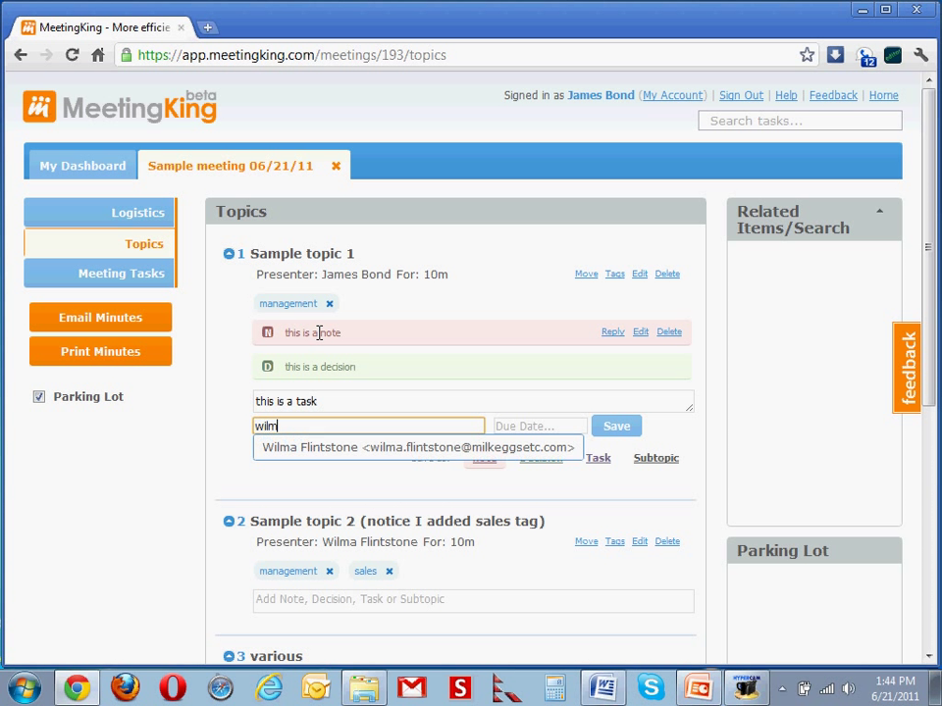
{"action": "left_click", "coordinate": [412, 448]}
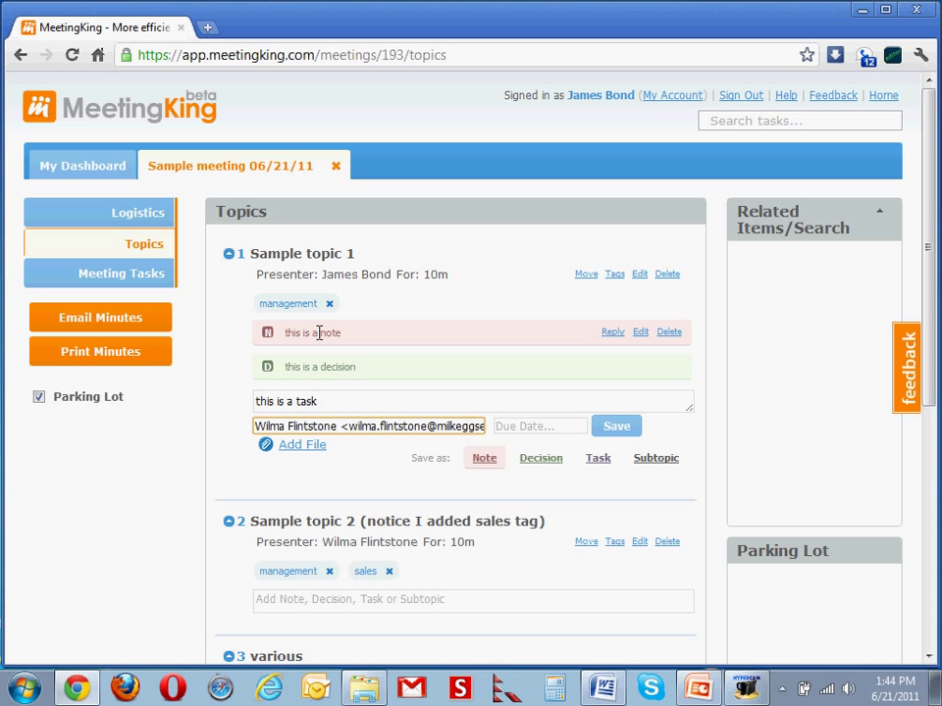
{"action": "left_click", "coordinate": [538, 426]}
{"action": "type", "text": "06/22/11"}
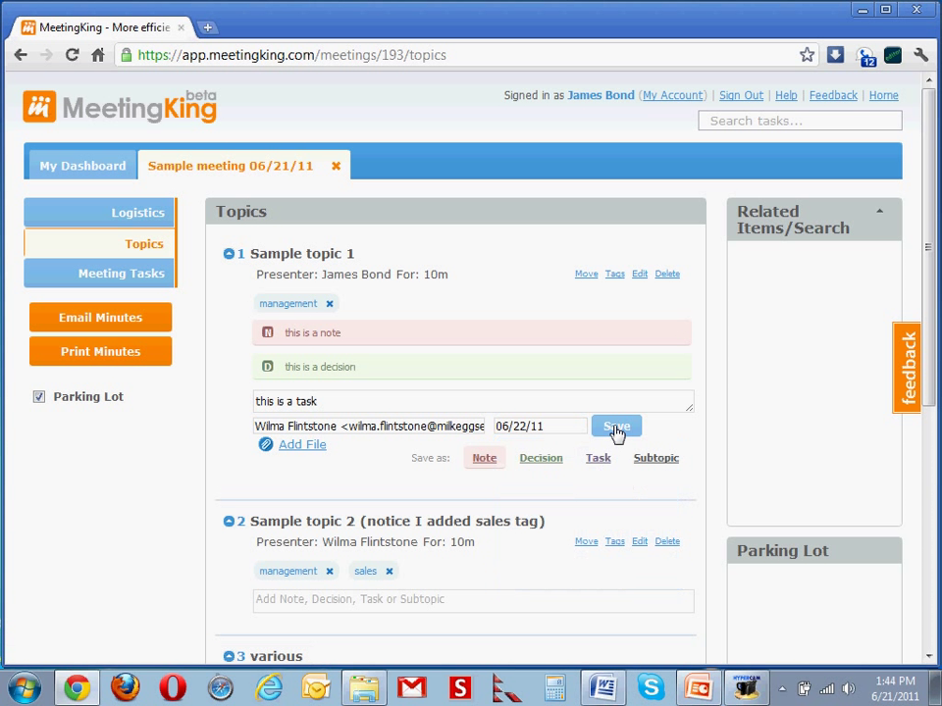
{"action": "left_click", "coordinate": [616, 426]}
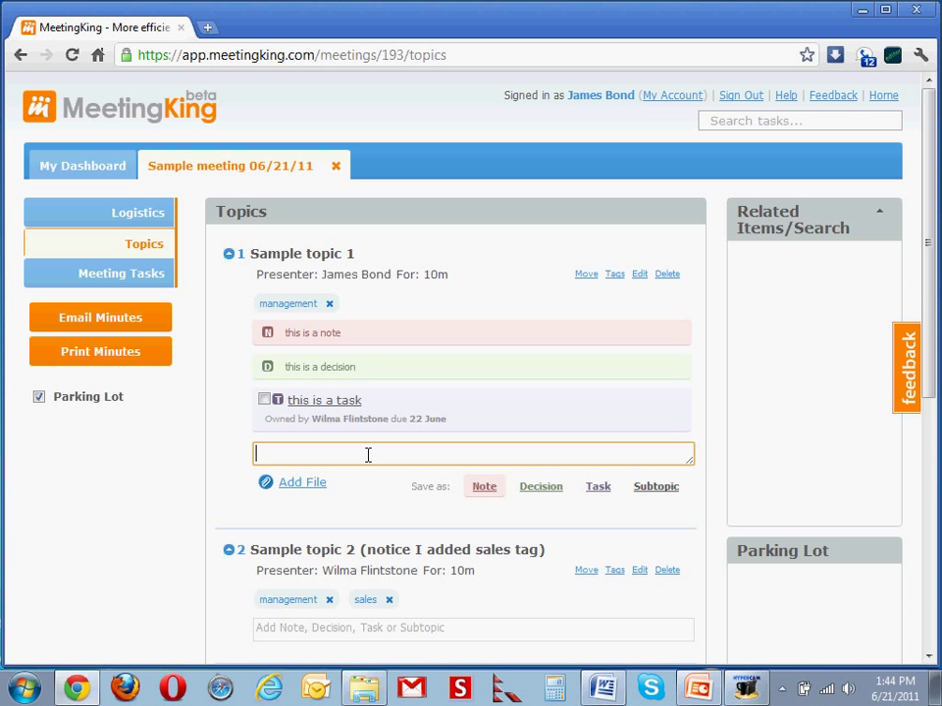
Add 'another task' owned by James Bond with a 24 June due date
{"action": "type", "text": "another"}
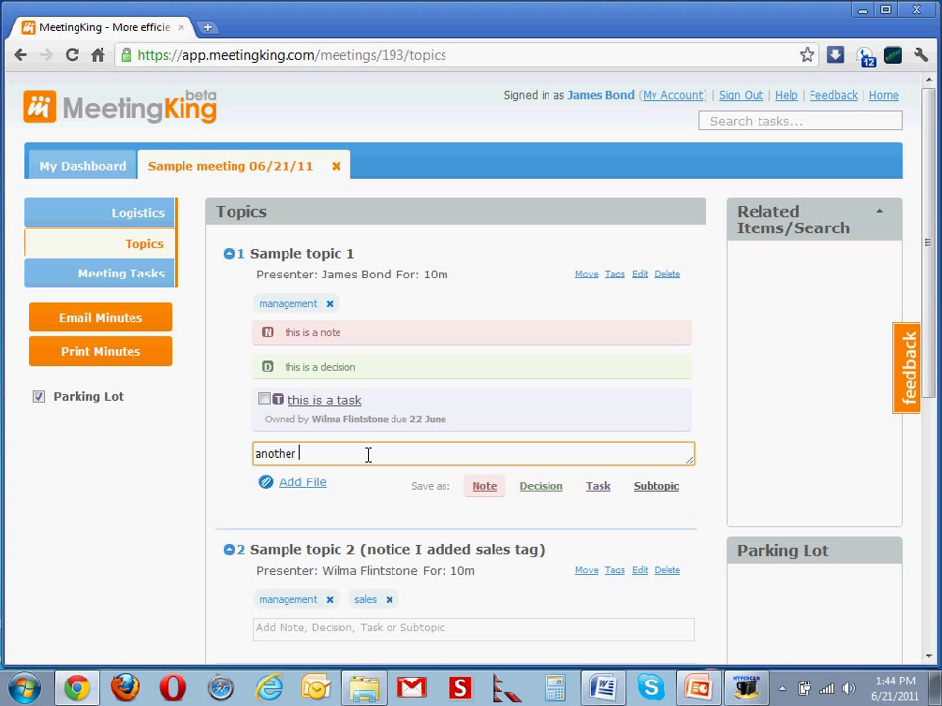
{"action": "type", "text": "task"}
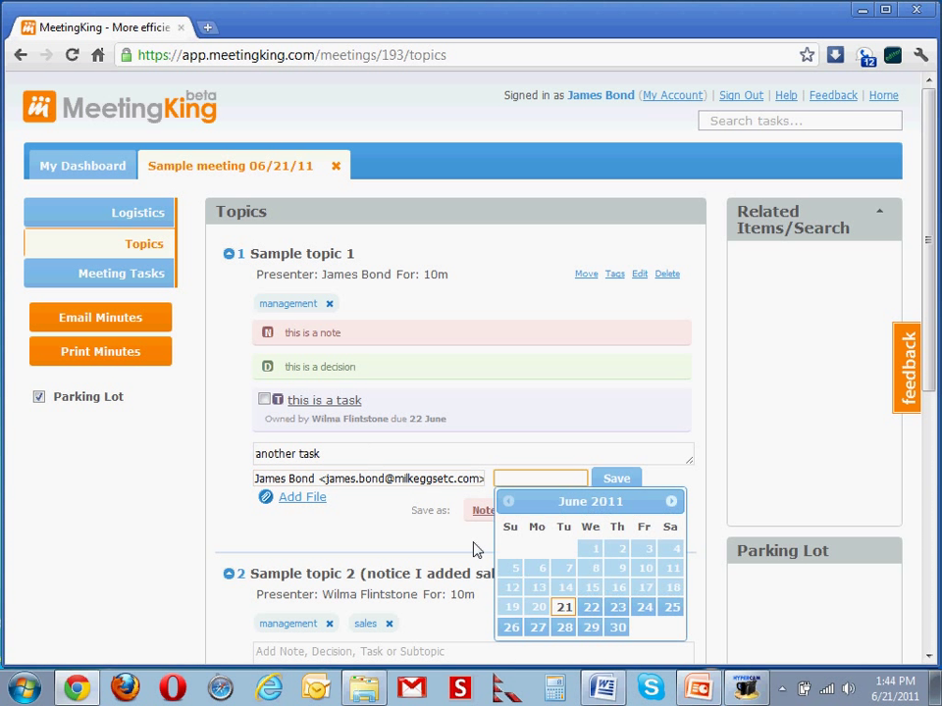
{"action": "left_click", "coordinate": [644, 606]}
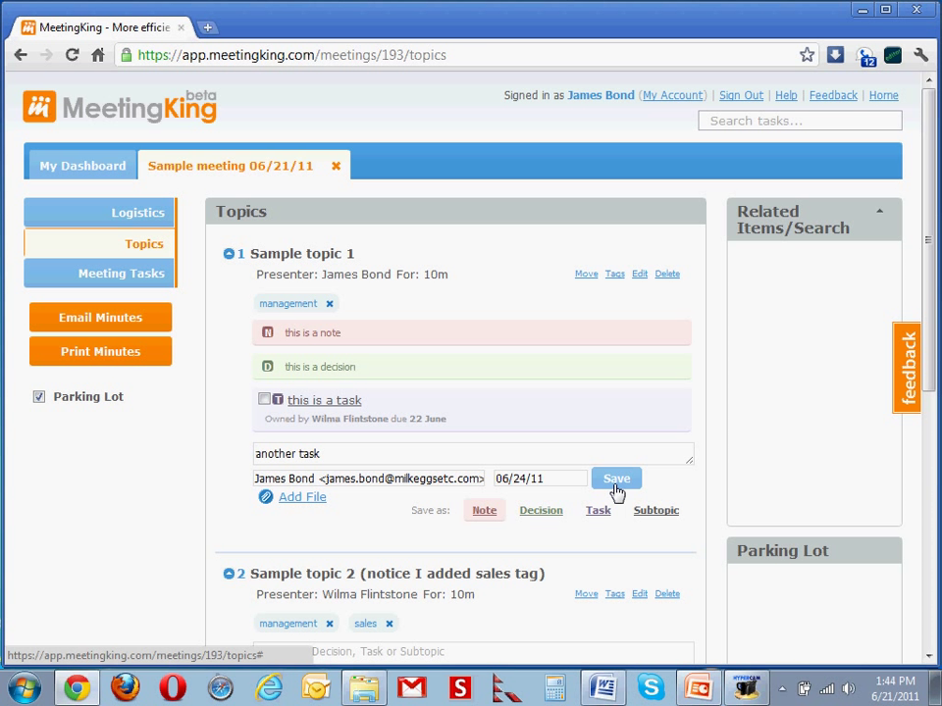
{"action": "left_click", "coordinate": [616, 479]}
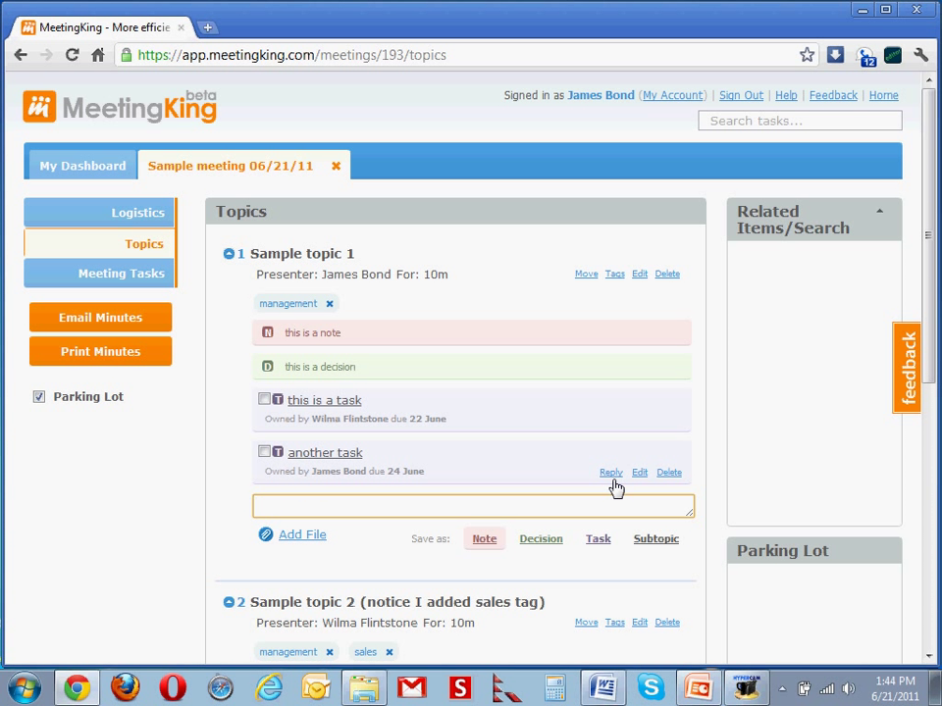
{"action": "mouse_move", "coordinate": [410, 396]}
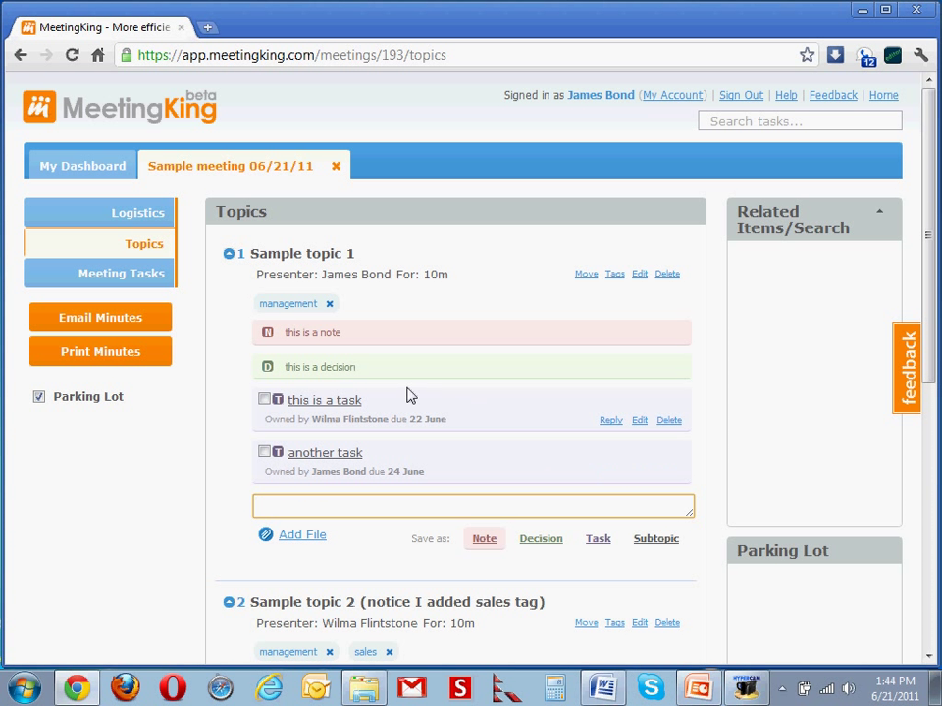
{"action": "mouse_move", "coordinate": [330, 423]}
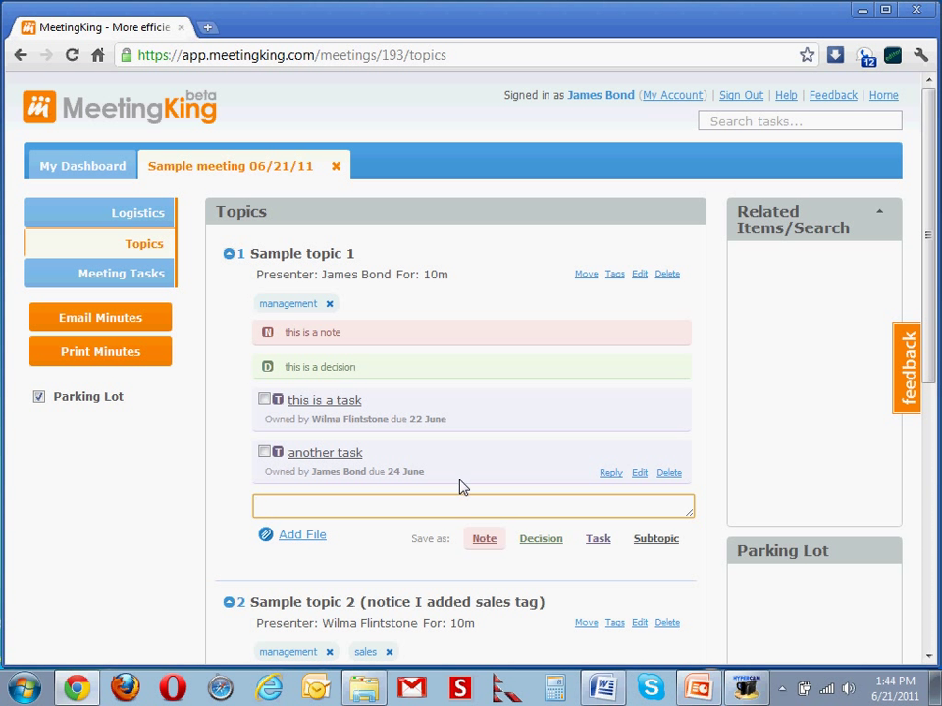
{"action": "mouse_move", "coordinate": [102, 164]}
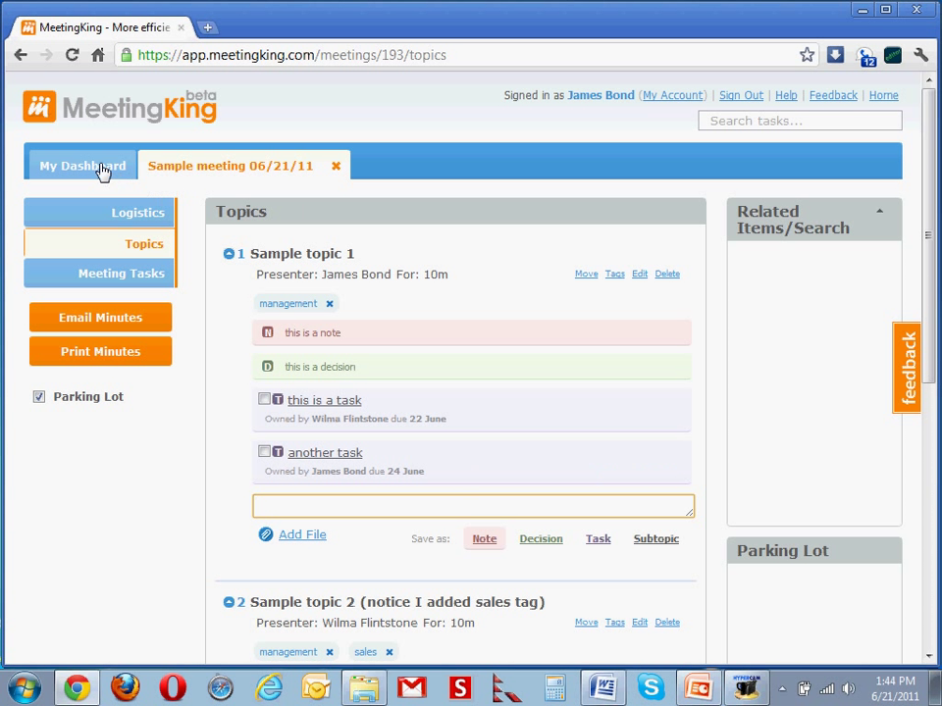
{"action": "left_click", "coordinate": [83, 165]}
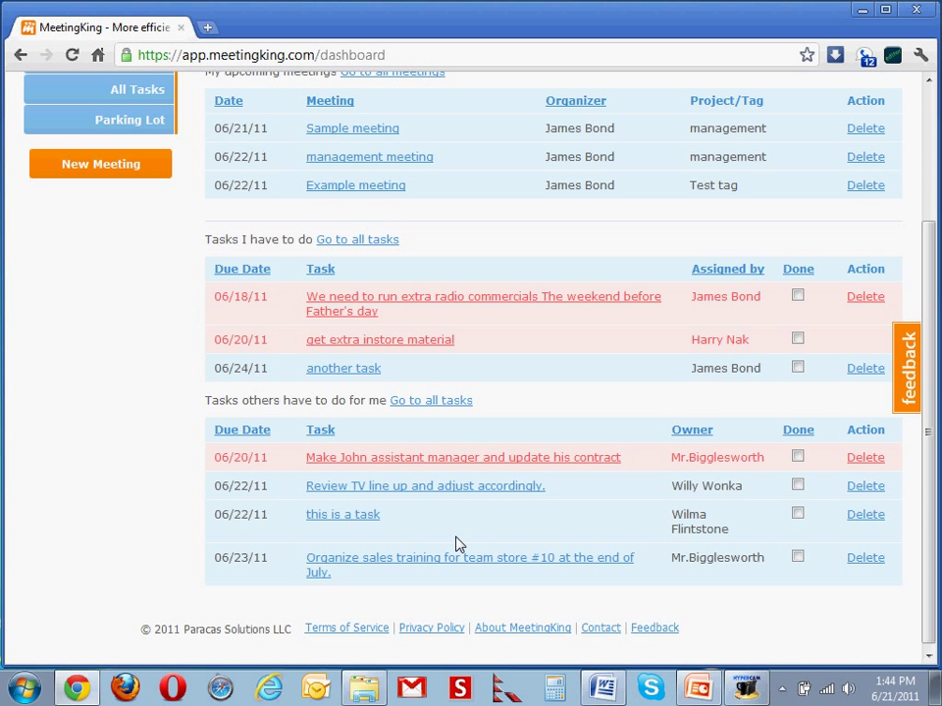
{"action": "mouse_move", "coordinate": [220, 404]}
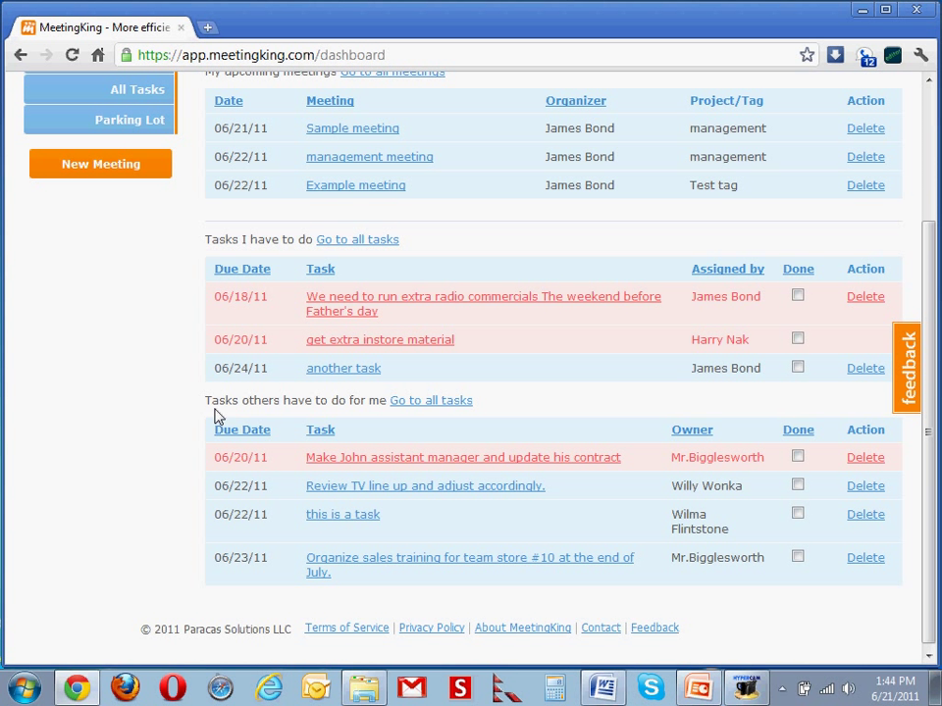
{"action": "mouse_move", "coordinate": [271, 420]}
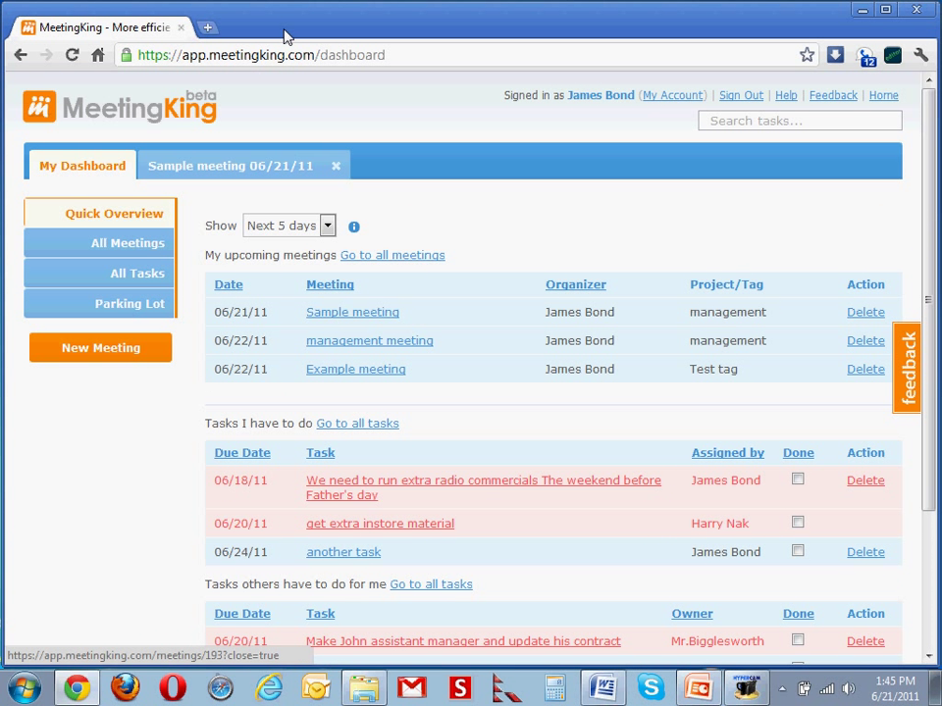
{"action": "left_click", "coordinate": [228, 165]}
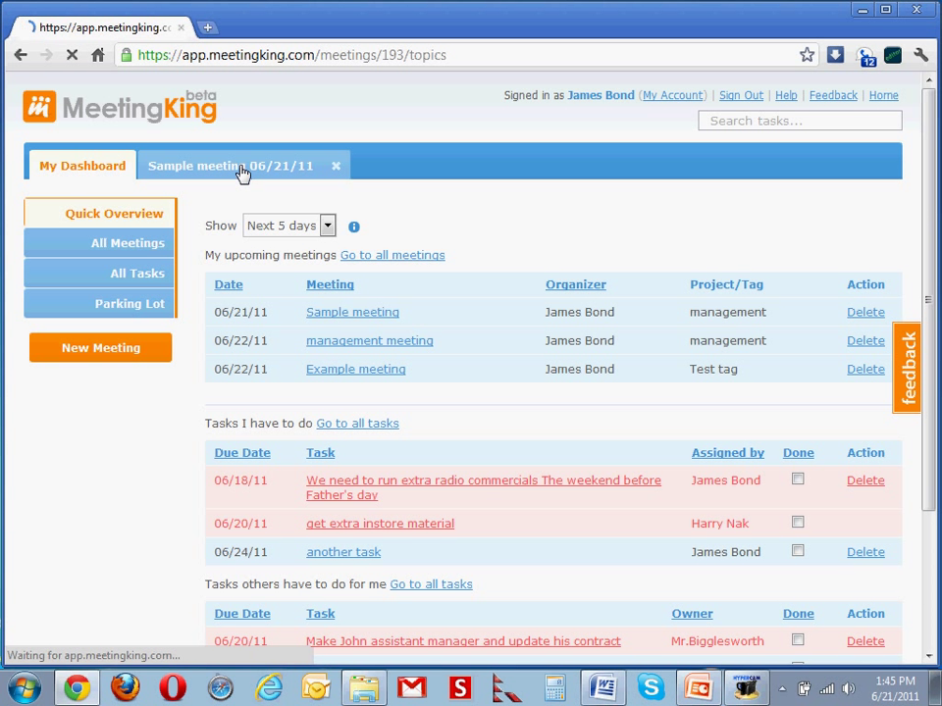
Save 'note with attachement' as a note under Sample topic 1 with new logo.gif attached
{"action": "left_click", "coordinate": [225, 165]}
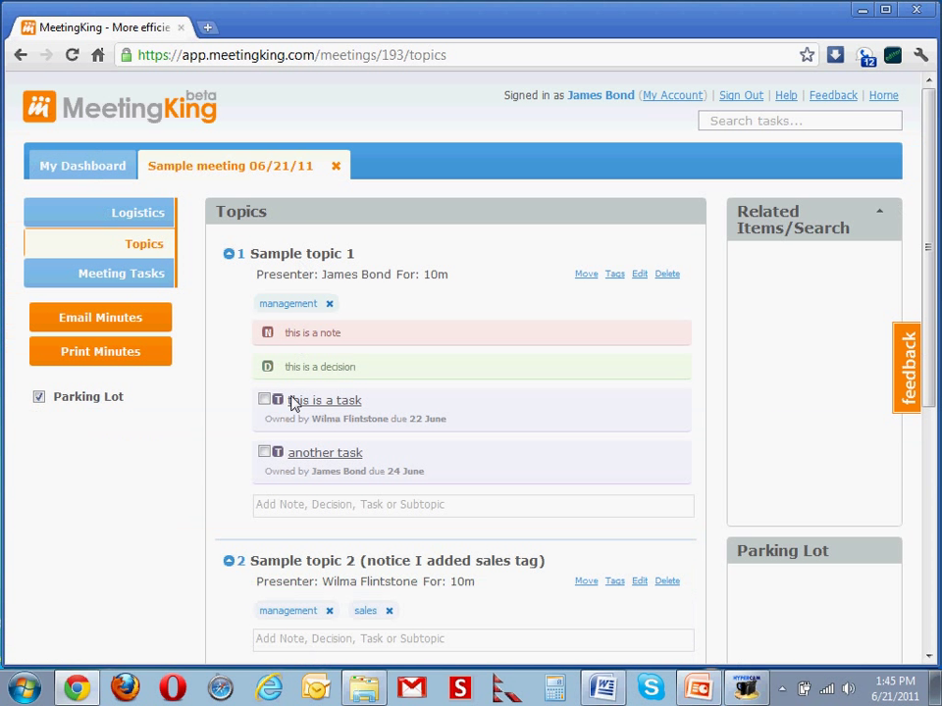
{"action": "left_click", "coordinate": [473, 505]}
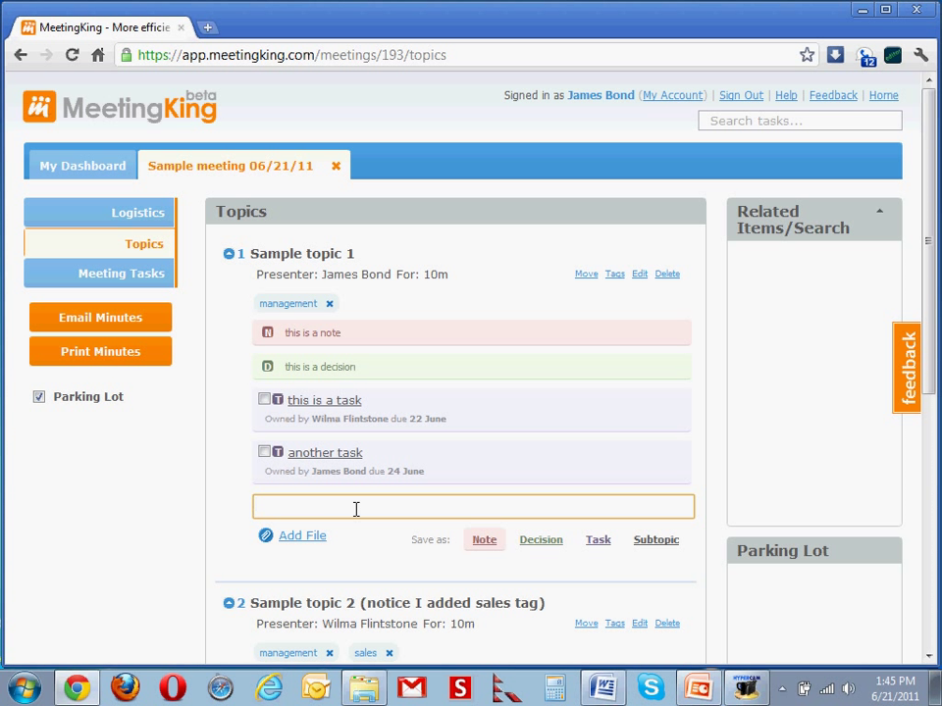
{"action": "type", "text": "note with"}
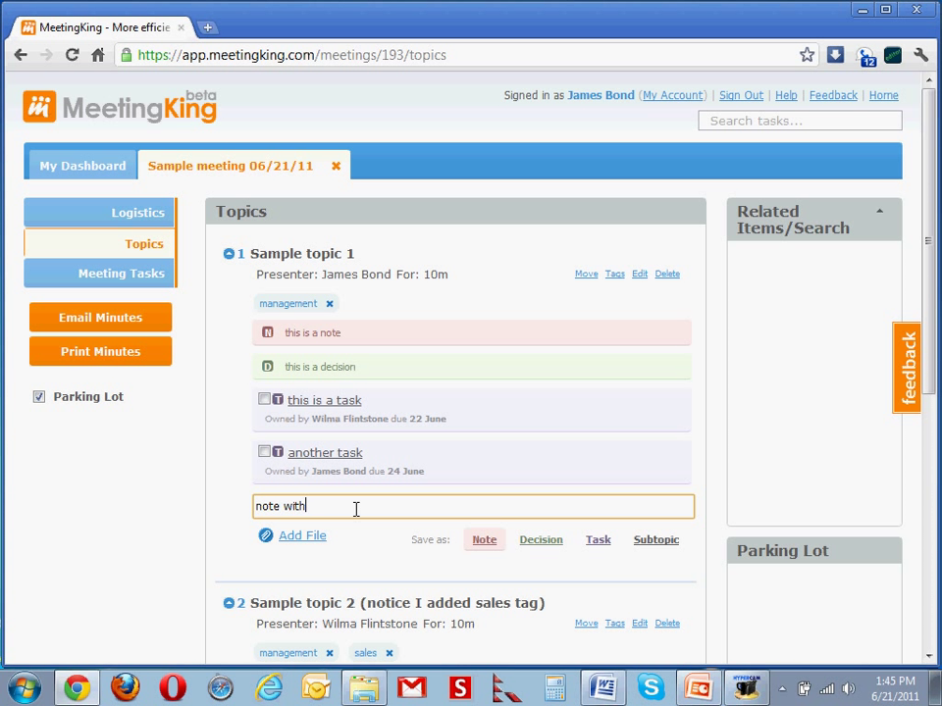
{"action": "type", "text": "attachement"}
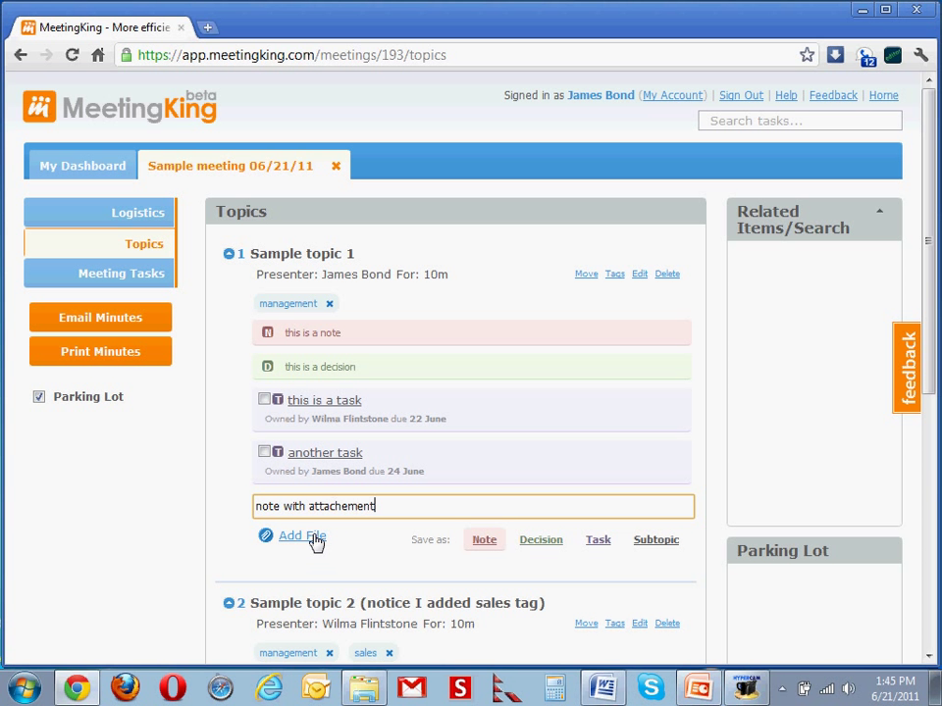
{"action": "left_click", "coordinate": [297, 535]}
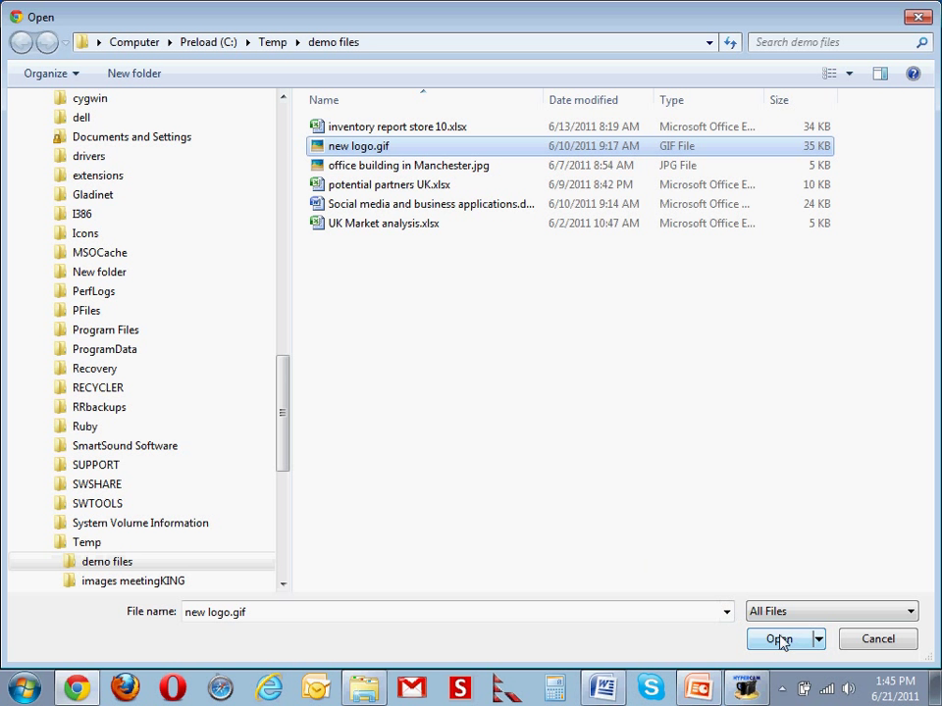
{"action": "left_click", "coordinate": [781, 639]}
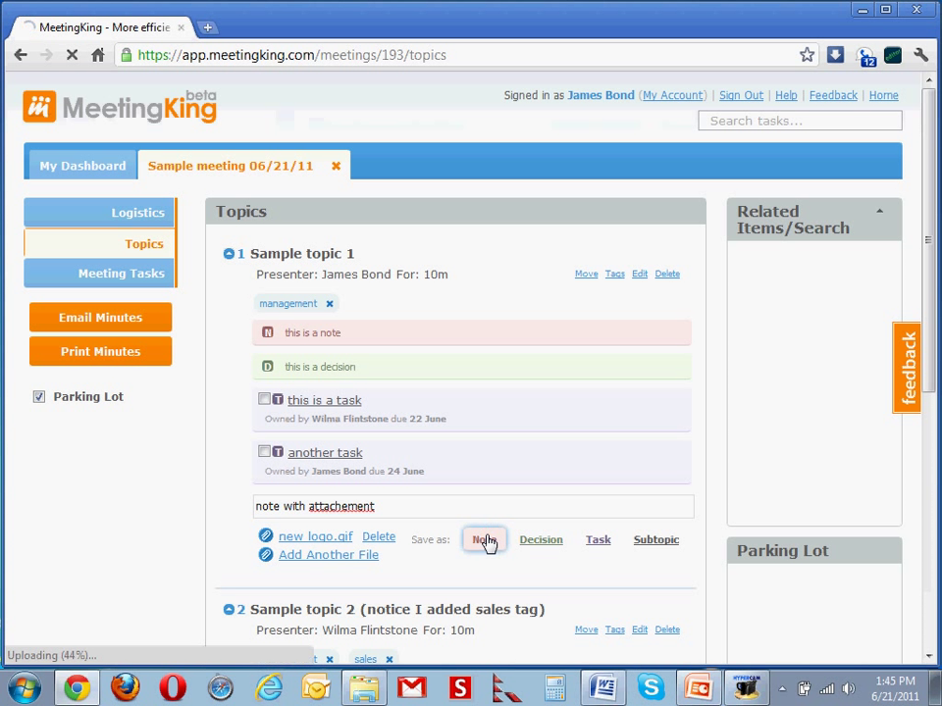
{"action": "left_click", "coordinate": [483, 539]}
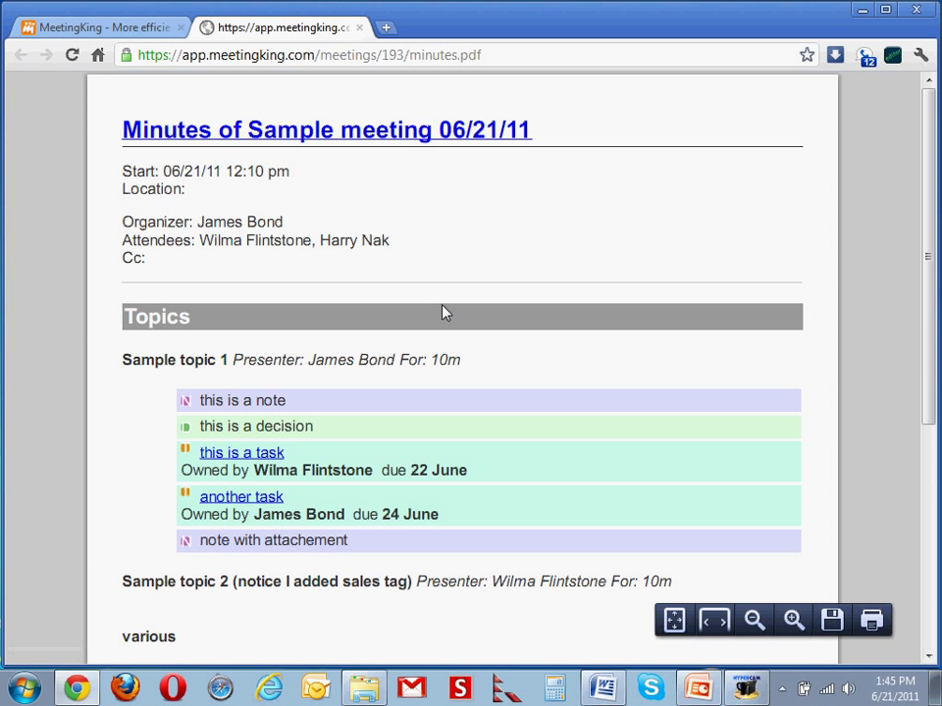
{"action": "mouse_move", "coordinate": [628, 190]}
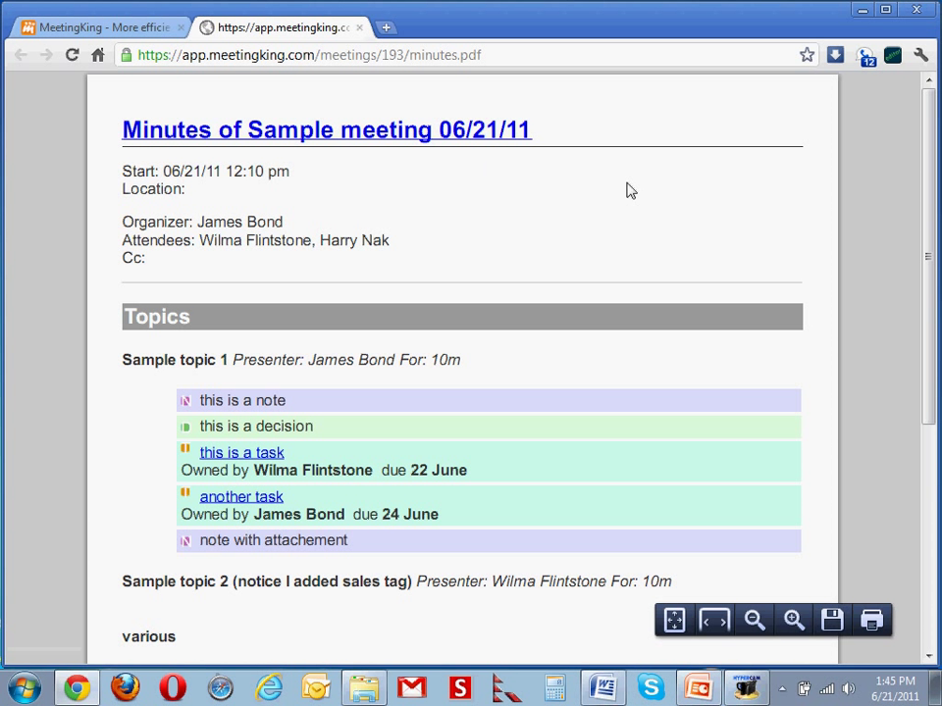
{"action": "mouse_move", "coordinate": [494, 259]}
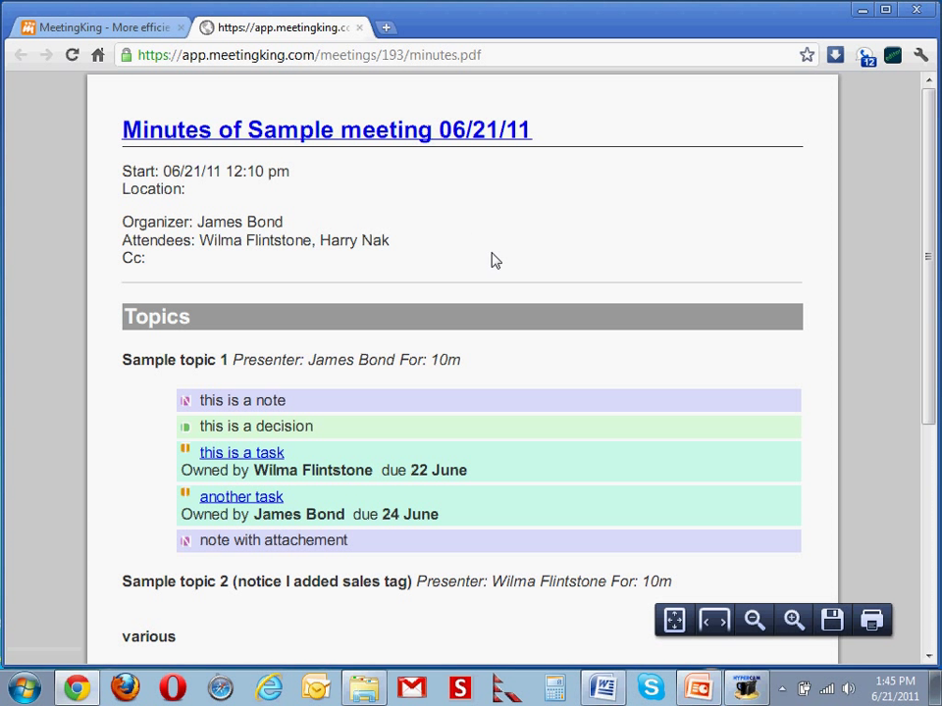
Scroll through the minutes PDF's topics and Task Summary, then back to the title
{"action": "scroll", "scroll_direction": "down", "scroll_amount": 3}
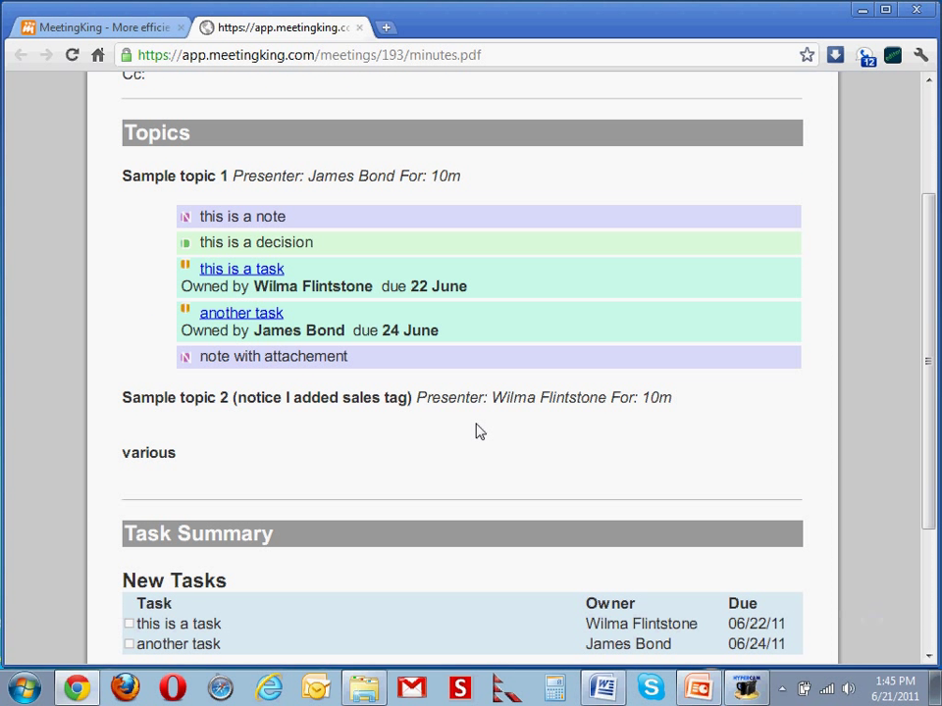
{"action": "scroll", "scroll_direction": "down", "scroll_amount": 3}
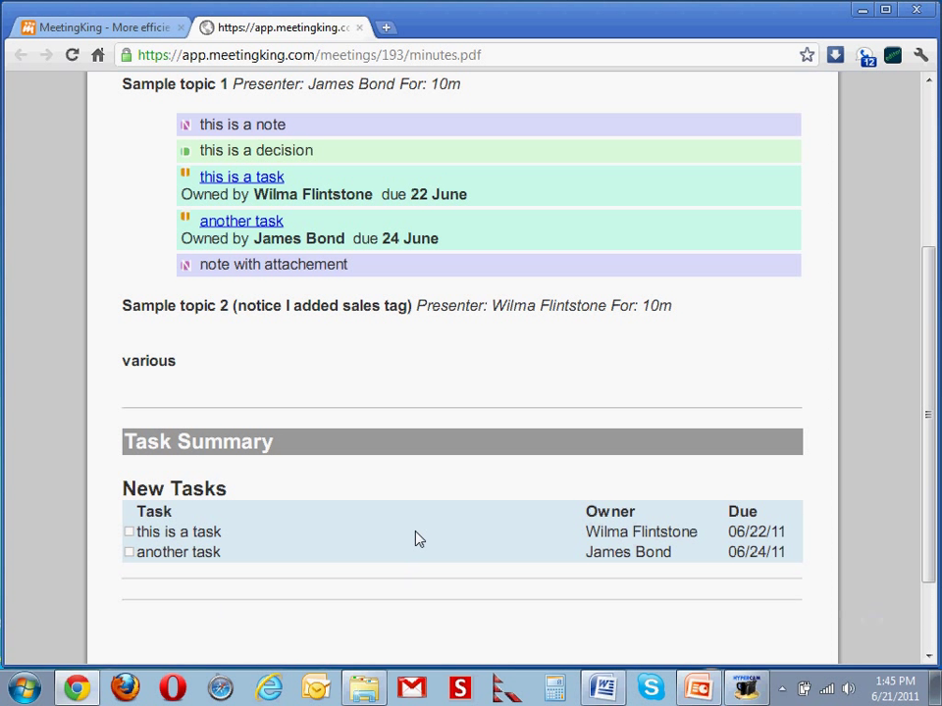
{"action": "mouse_move", "coordinate": [357, 459]}
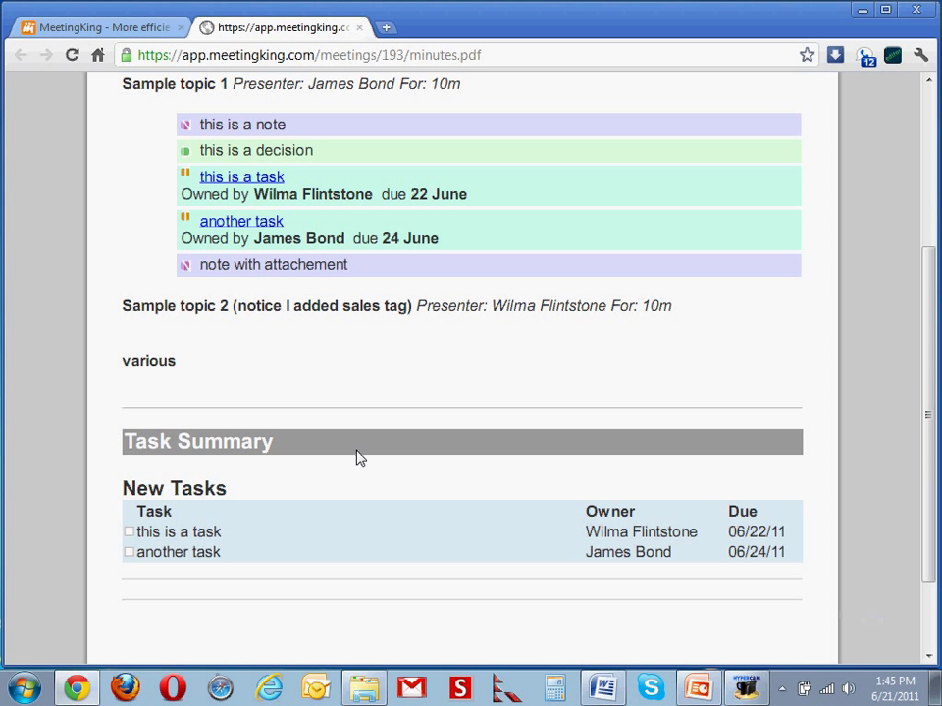
{"action": "mouse_move", "coordinate": [396, 447]}
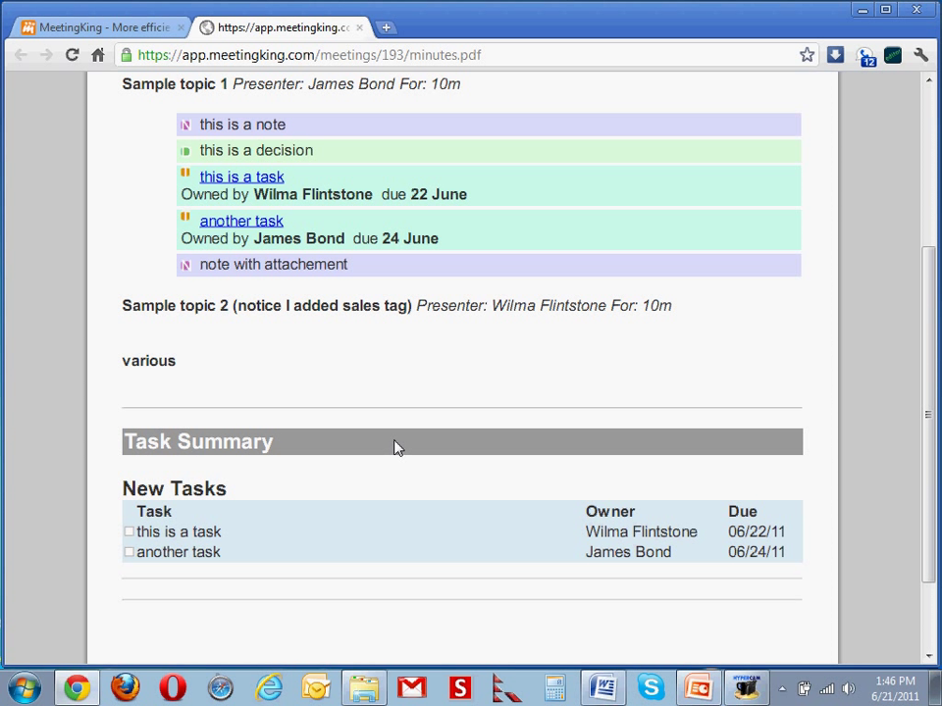
{"action": "scroll", "scroll_direction": "up", "scroll_amount": 3}
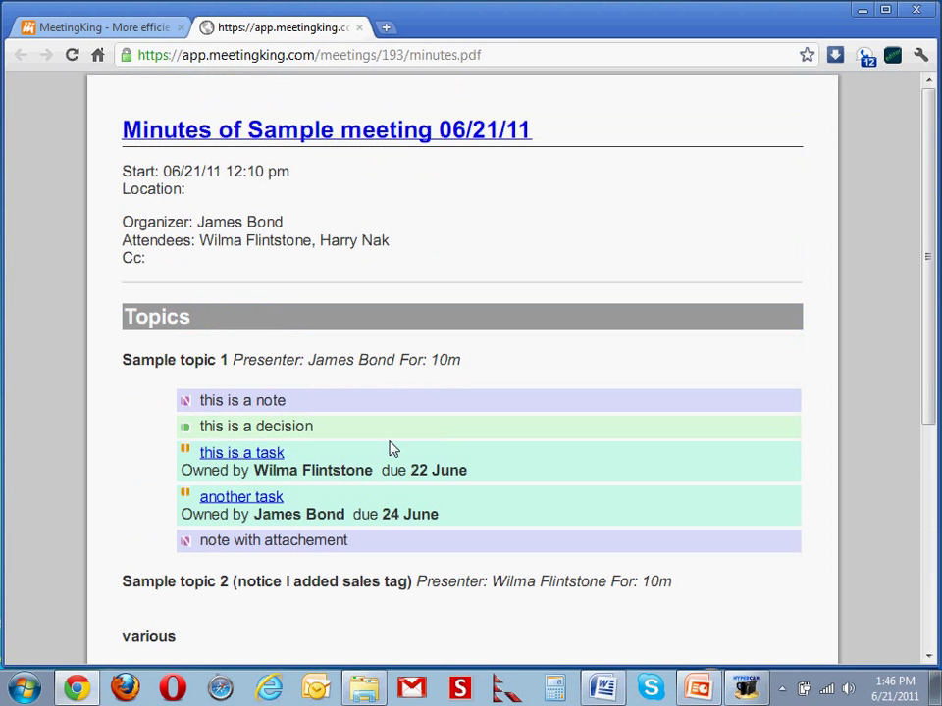
{"action": "mouse_move", "coordinate": [439, 444]}
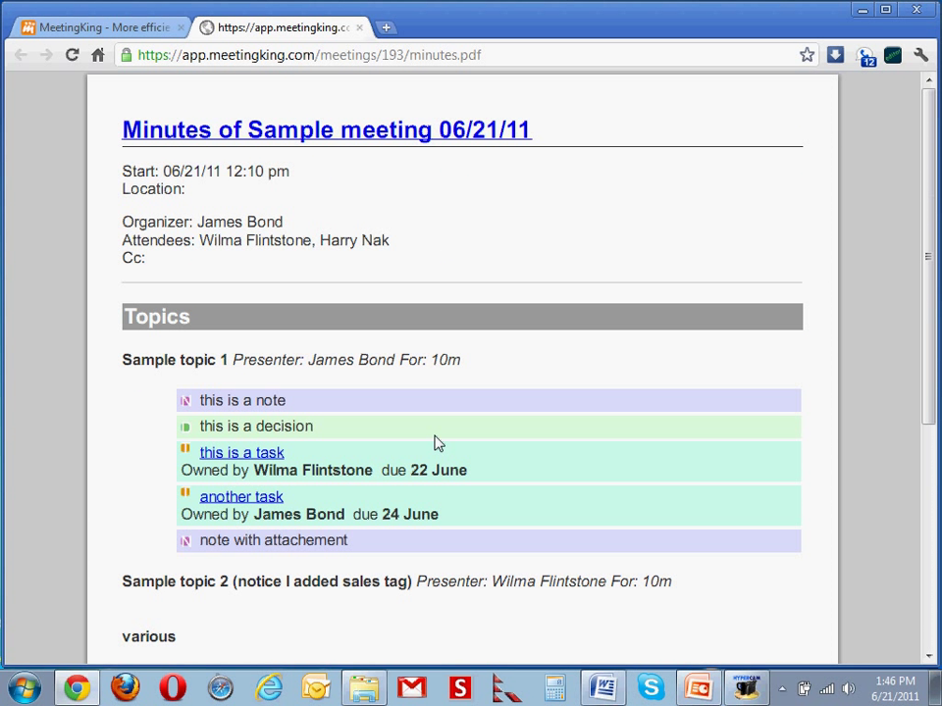
{"action": "mouse_move", "coordinate": [436, 291]}
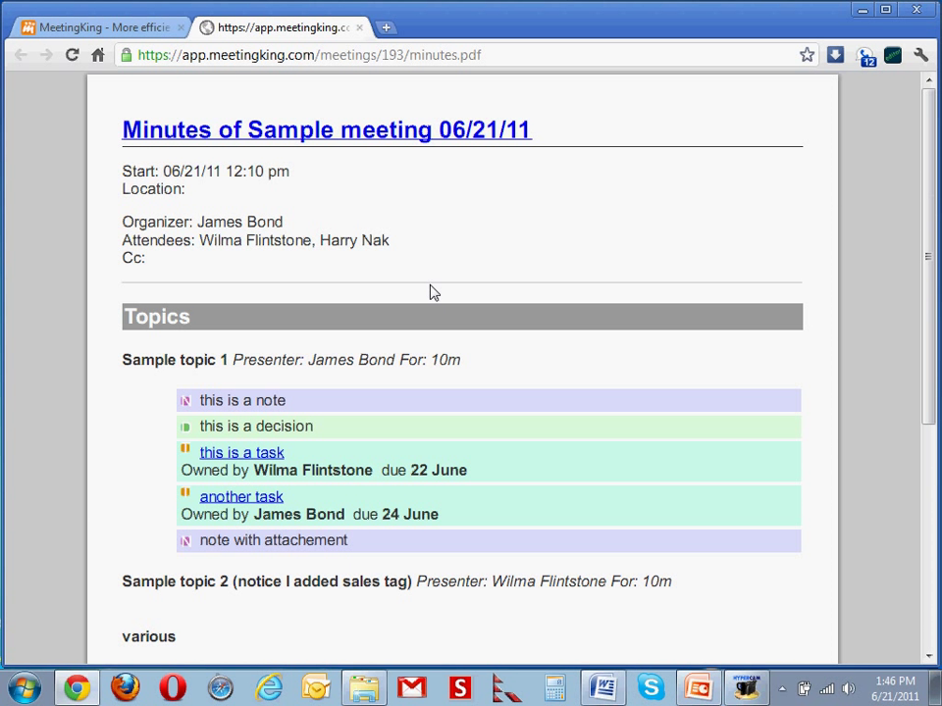
{"action": "mouse_move", "coordinate": [361, 28]}
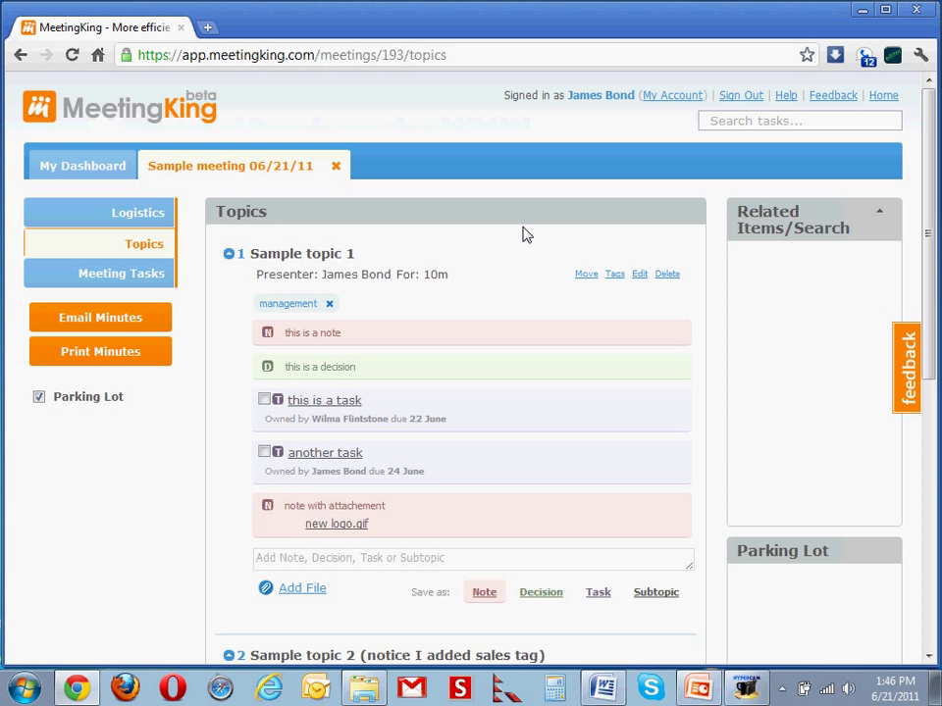
{"action": "mouse_move", "coordinate": [526, 243]}
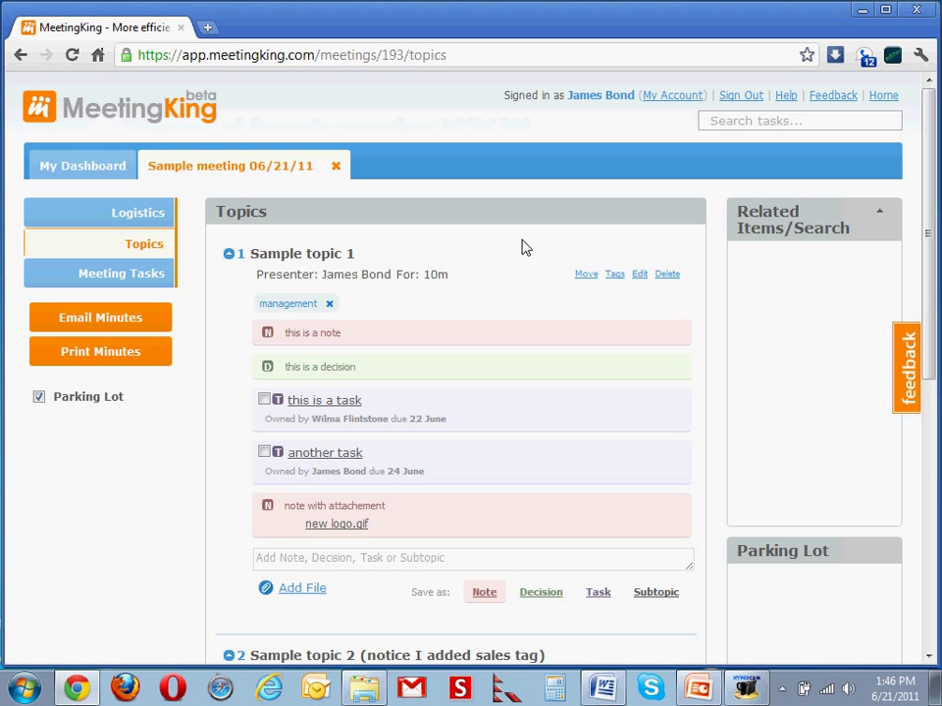
{"action": "mouse_move", "coordinate": [549, 459]}
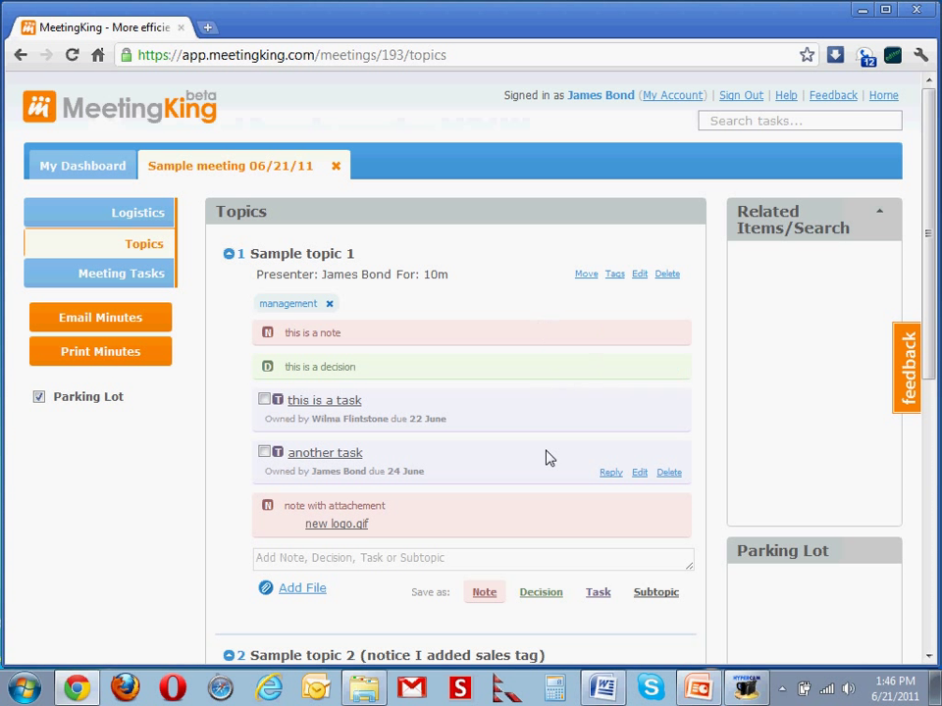
{"action": "mouse_move", "coordinate": [343, 404]}
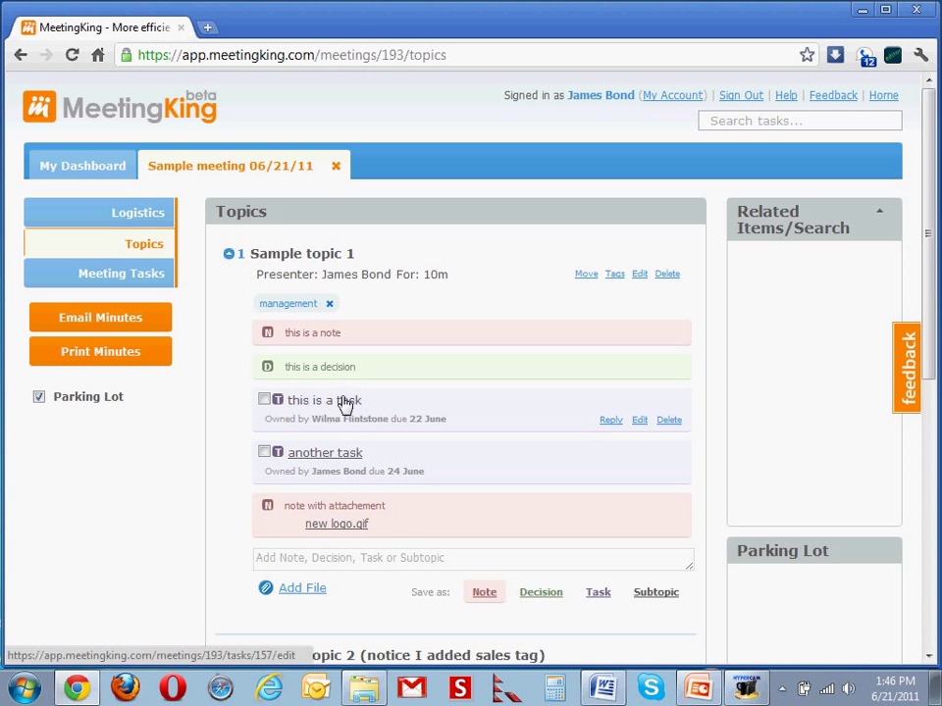
Mark 'this is a task' as completed and start a reply on it
{"action": "left_click", "coordinate": [264, 400]}
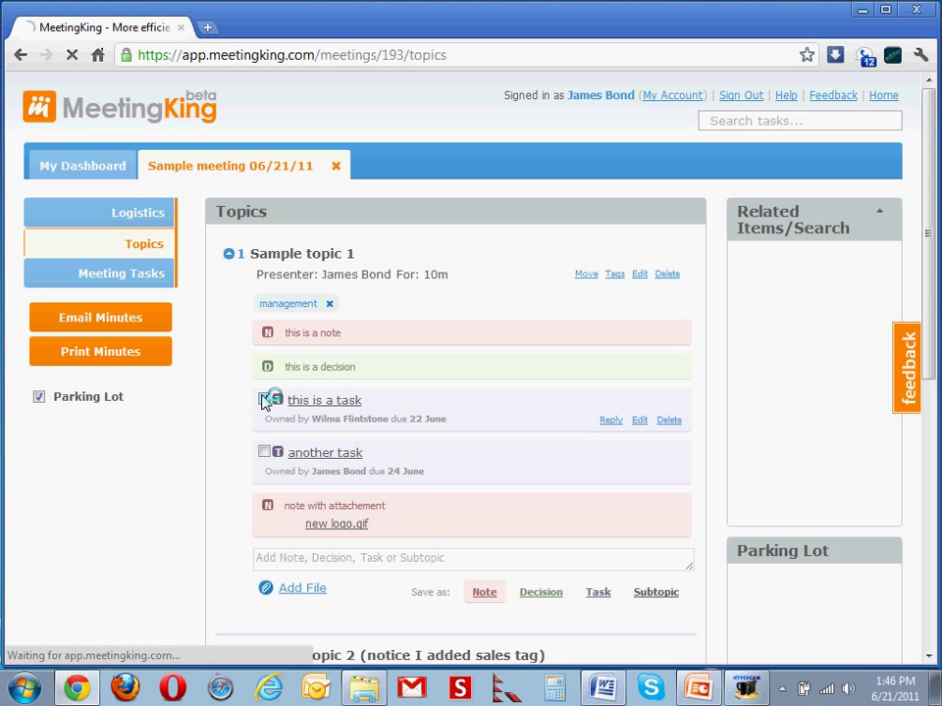
{"action": "left_click", "coordinate": [263, 400]}
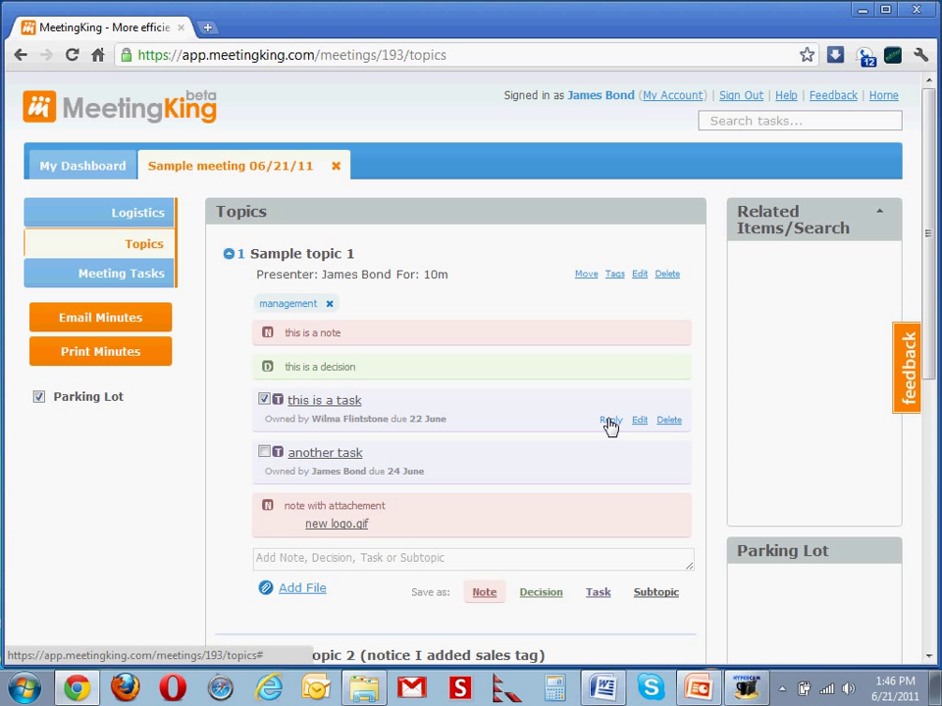
{"action": "left_click", "coordinate": [608, 420]}
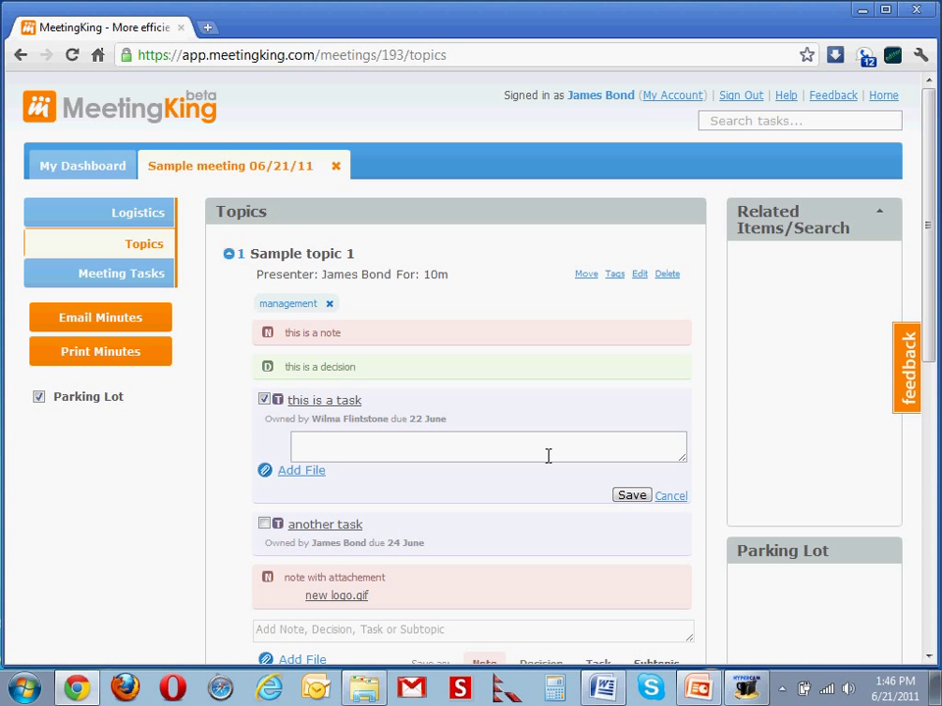
Post the reply 'here is the report' with inventory report store 10.xlsx attached
{"action": "type", "text": "here"}
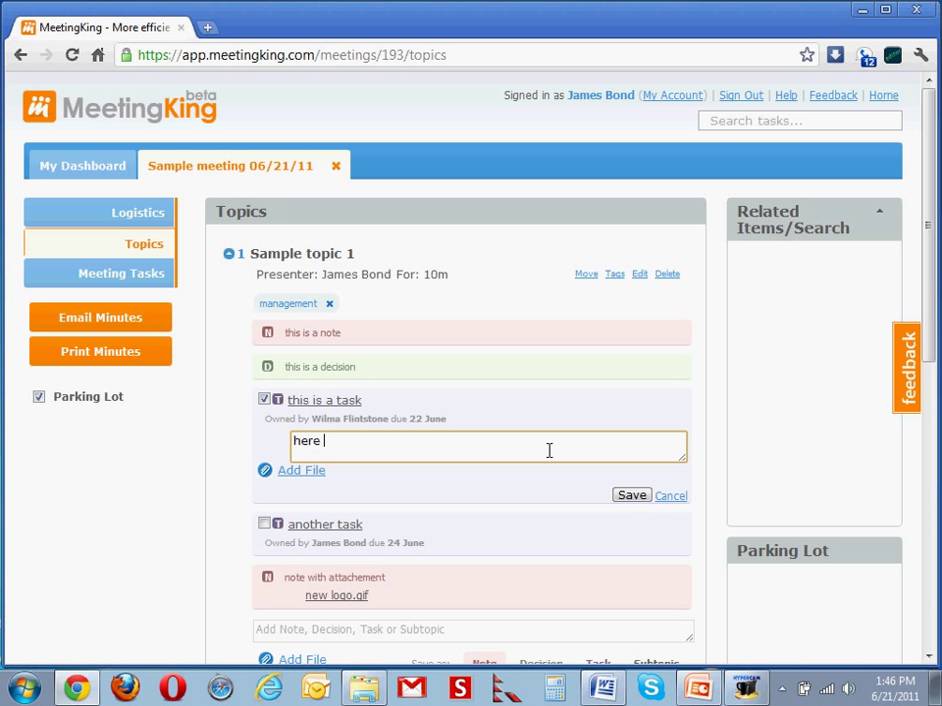
{"action": "type", "text": "is the reprot"}
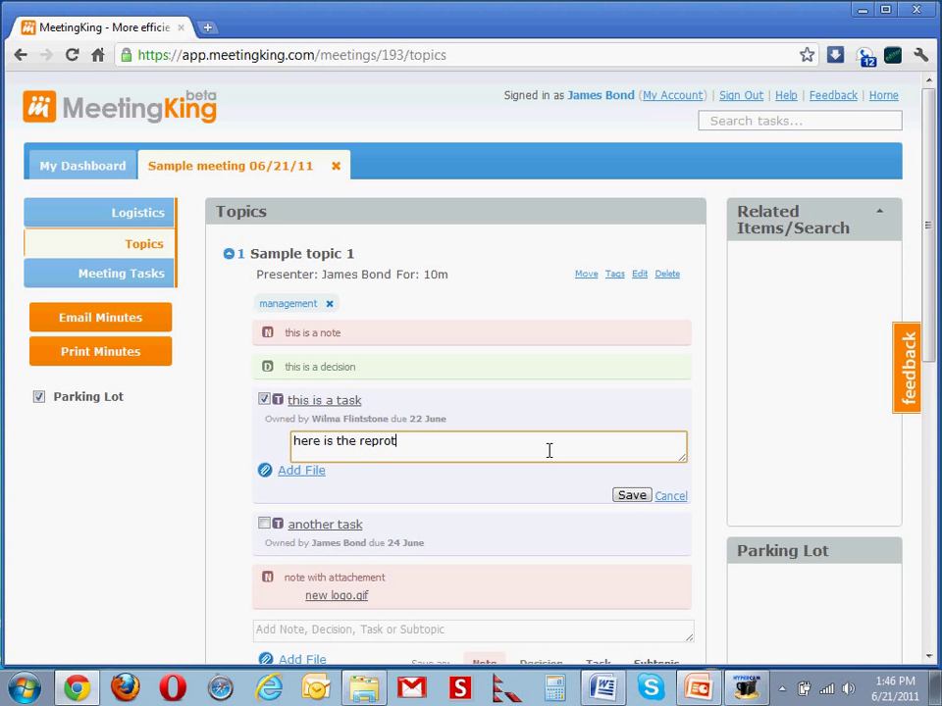
{"action": "key", "text": "BackSpace"}
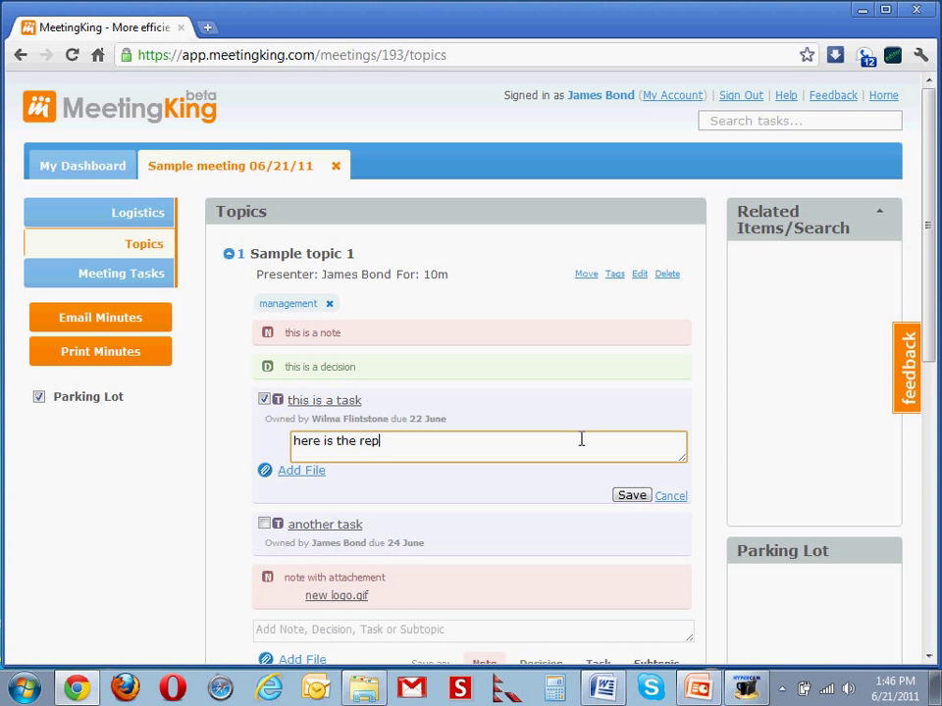
{"action": "type", "text": "ort"}
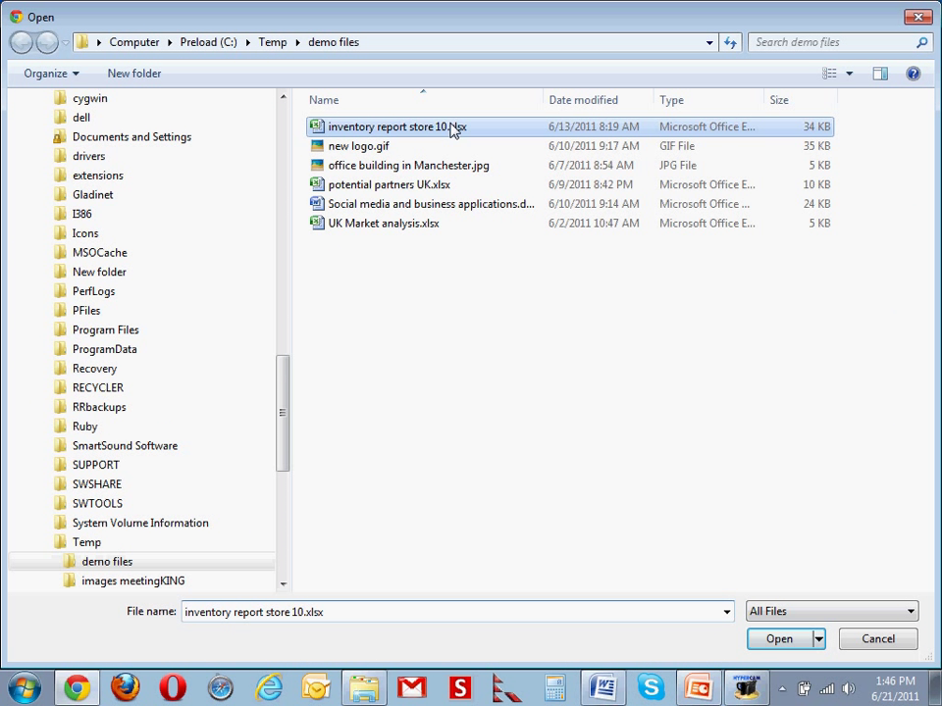
{"action": "left_click", "coordinate": [777, 639]}
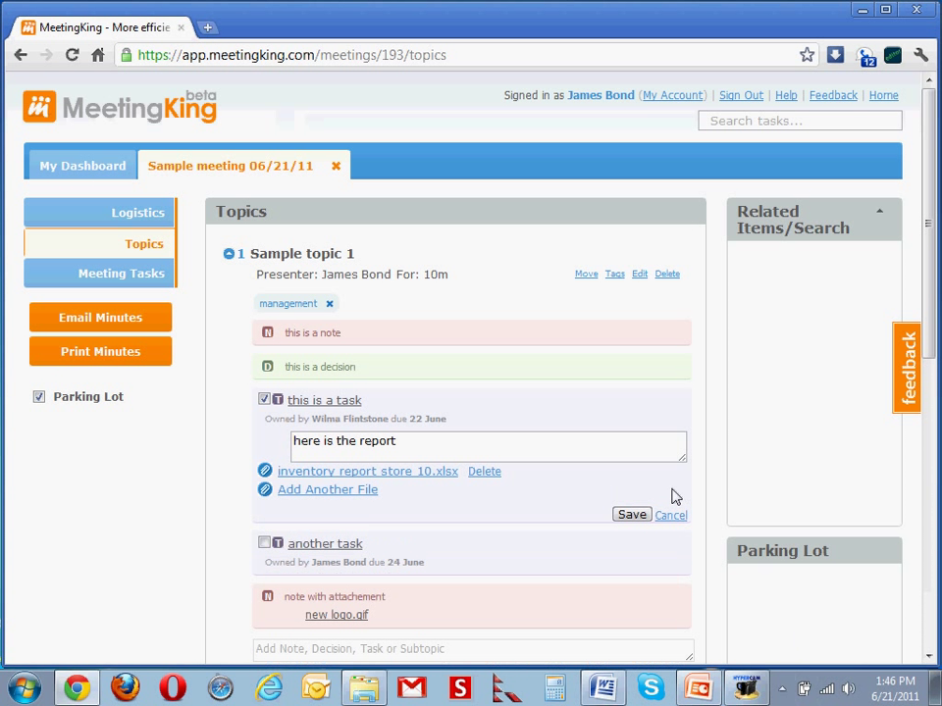
{"action": "left_click", "coordinate": [632, 514]}
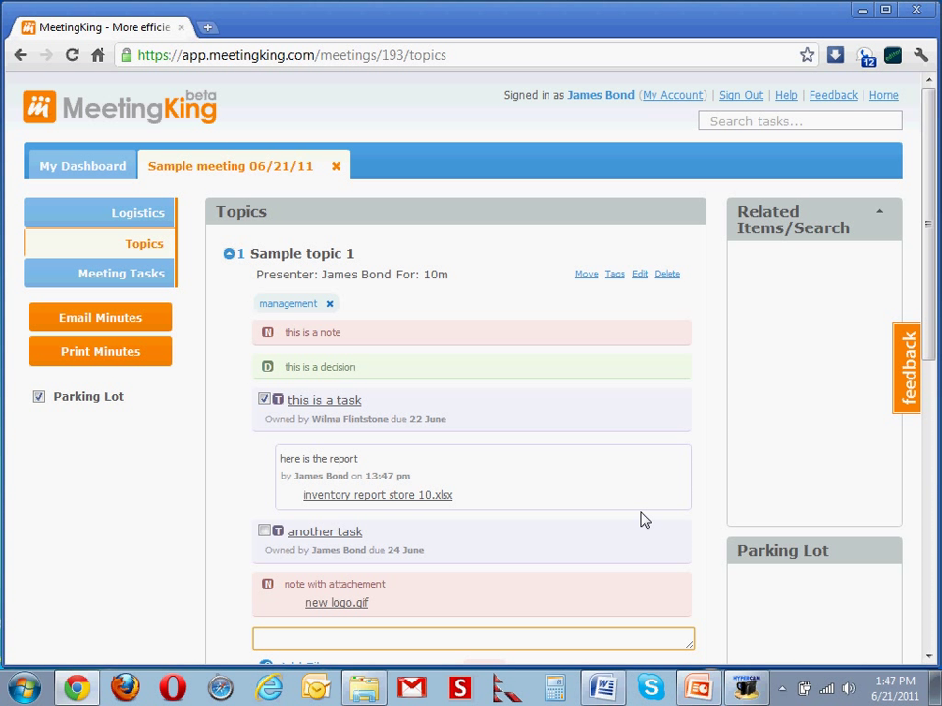
{"action": "mouse_move", "coordinate": [643, 514]}
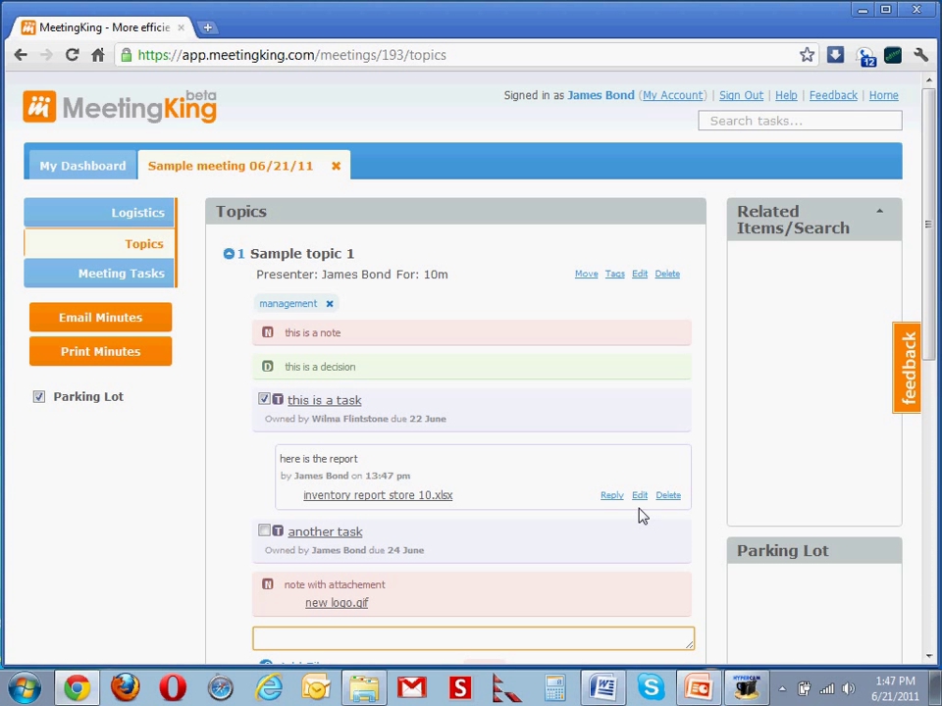
{"action": "scroll", "scroll_direction": "down", "scroll_amount": 3}
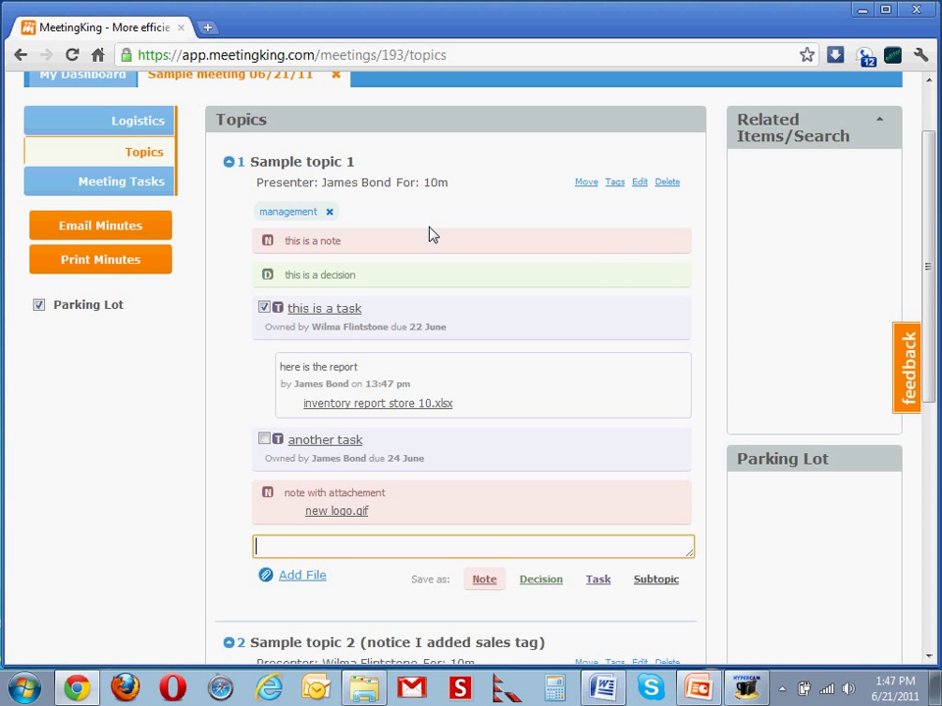
{"action": "scroll", "scroll_direction": "down", "scroll_amount": 3}
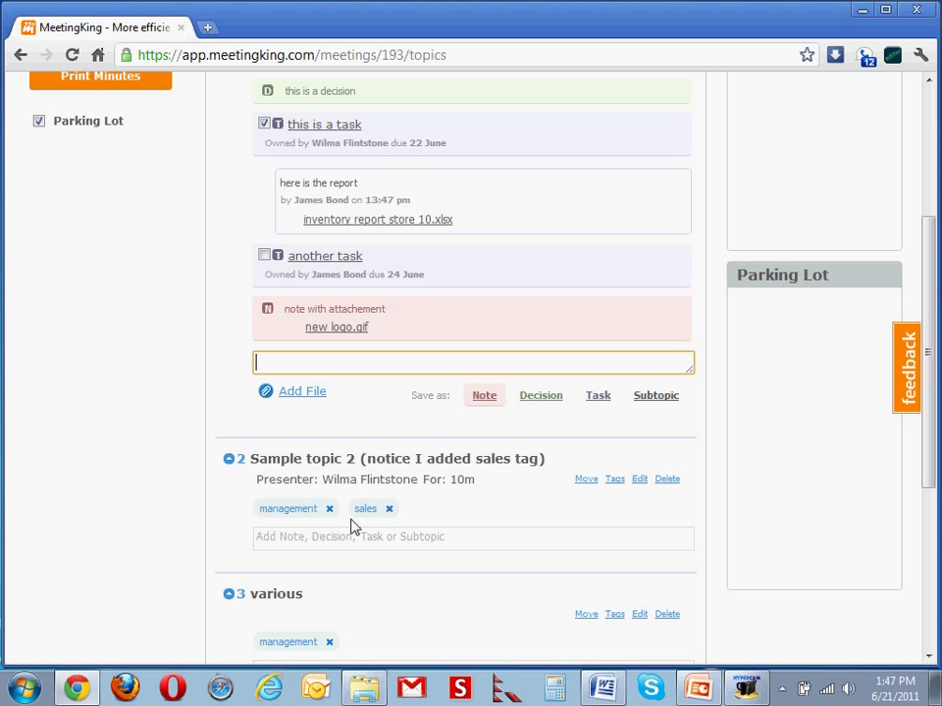
{"action": "mouse_move", "coordinate": [408, 527]}
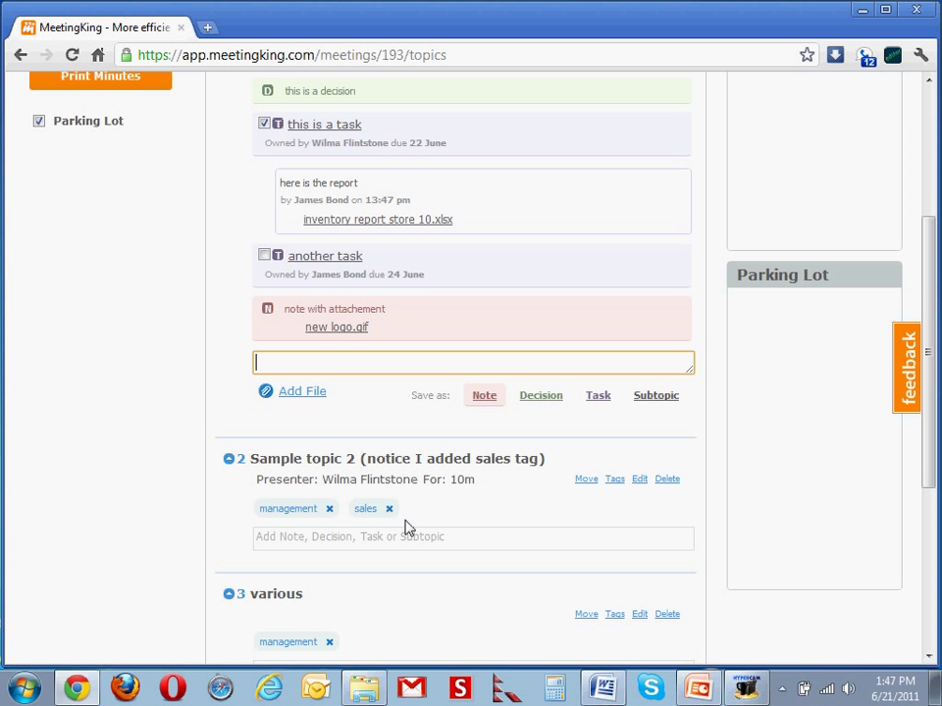